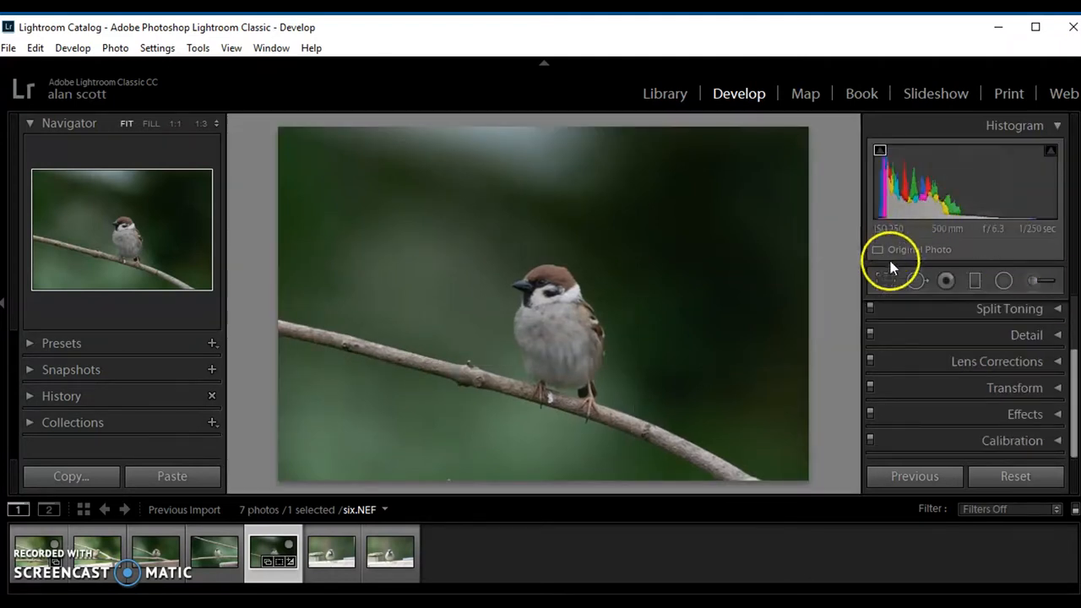
- Drag the sparrow photo's crop edges inward from all sides into a tight upright frame
click(885, 280)
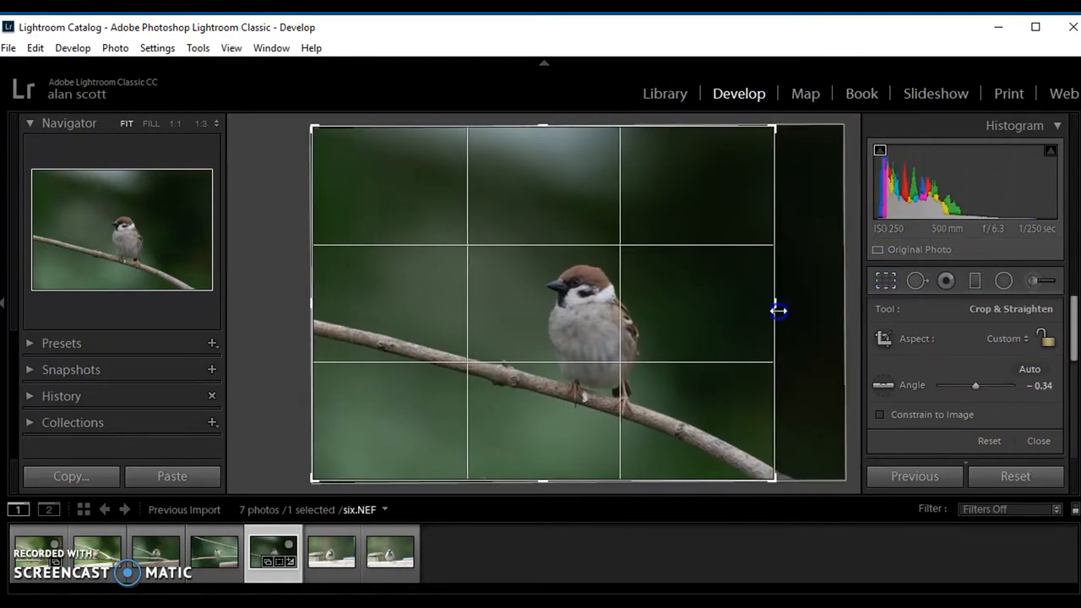
drag(775, 311, 733, 325)
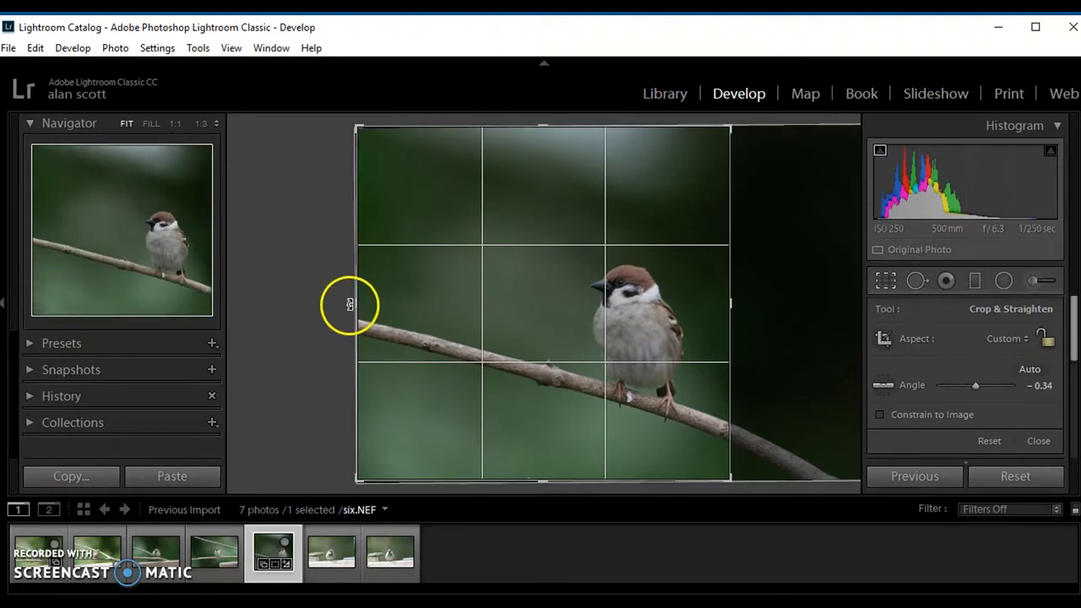
drag(354, 304, 434, 320)
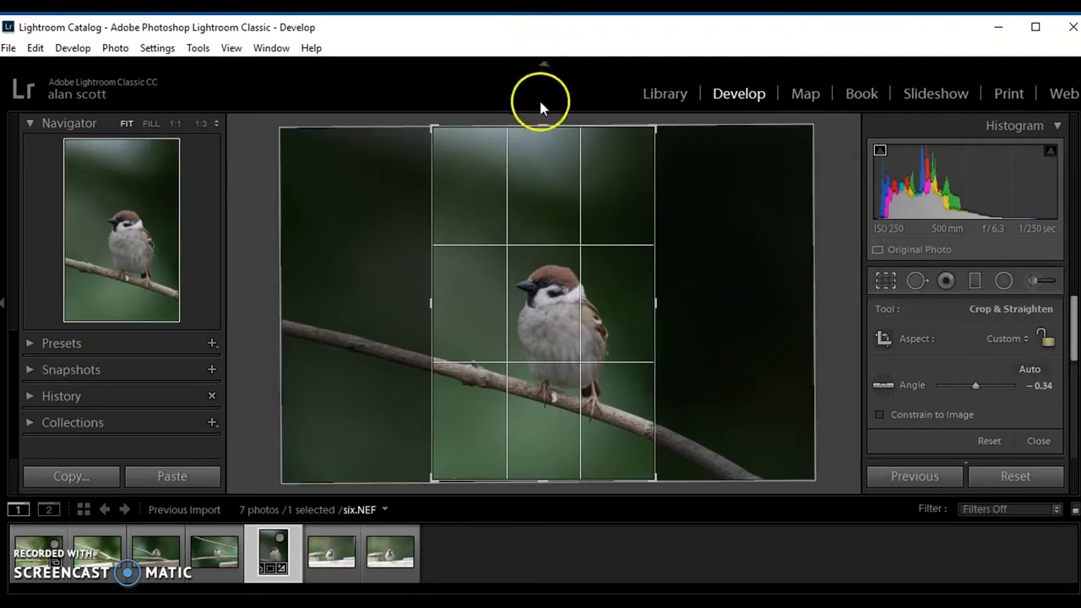
drag(544, 129, 548, 172)
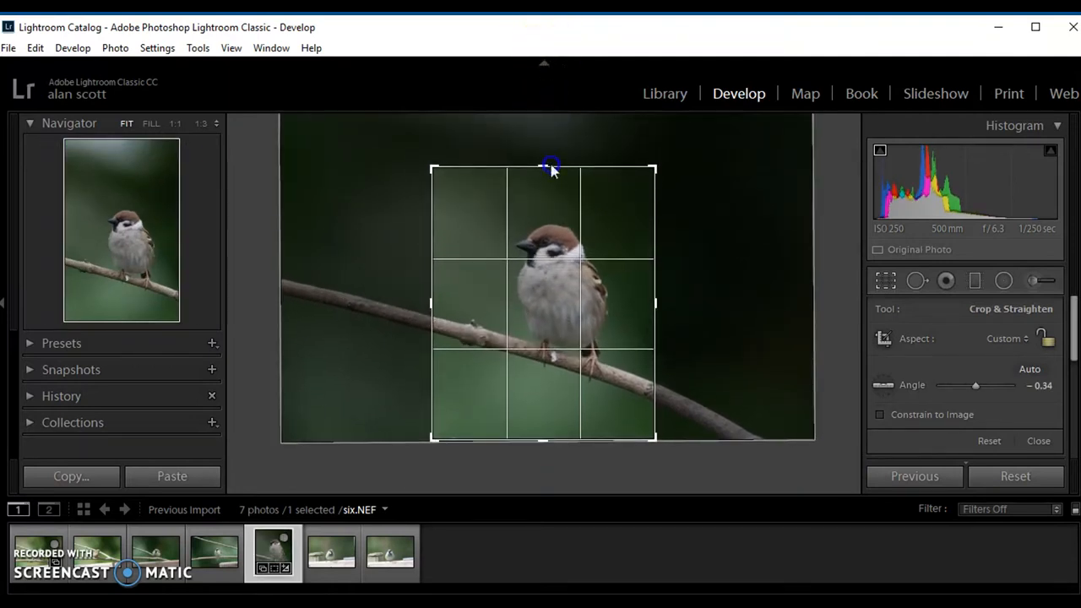
drag(550, 167, 547, 429)
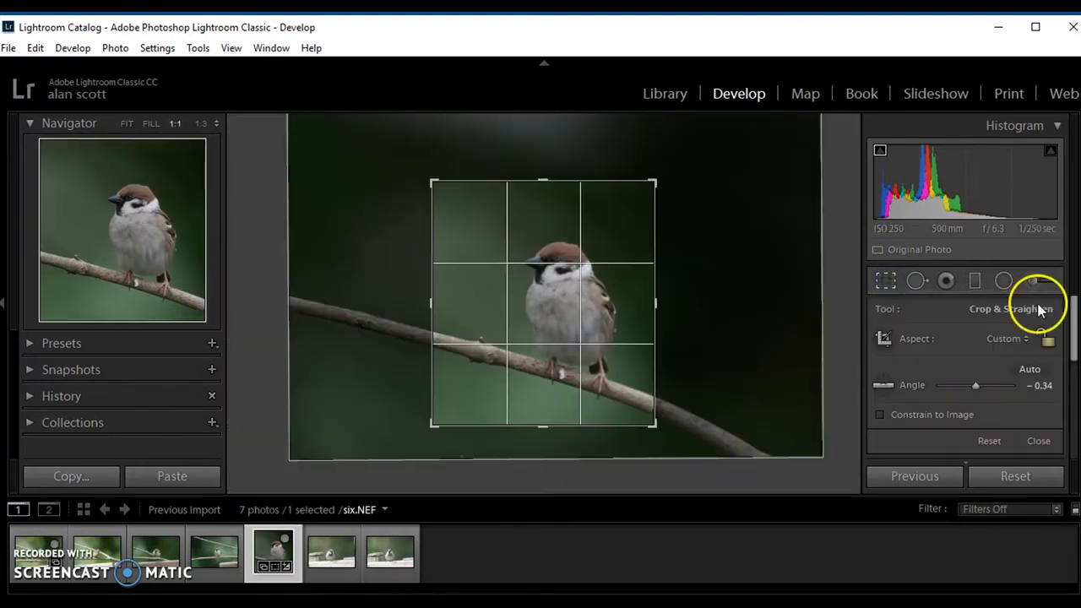
- Lock the crop aspect to 4x5 / 8x10, apply it, and return to Fit view
click(1008, 338)
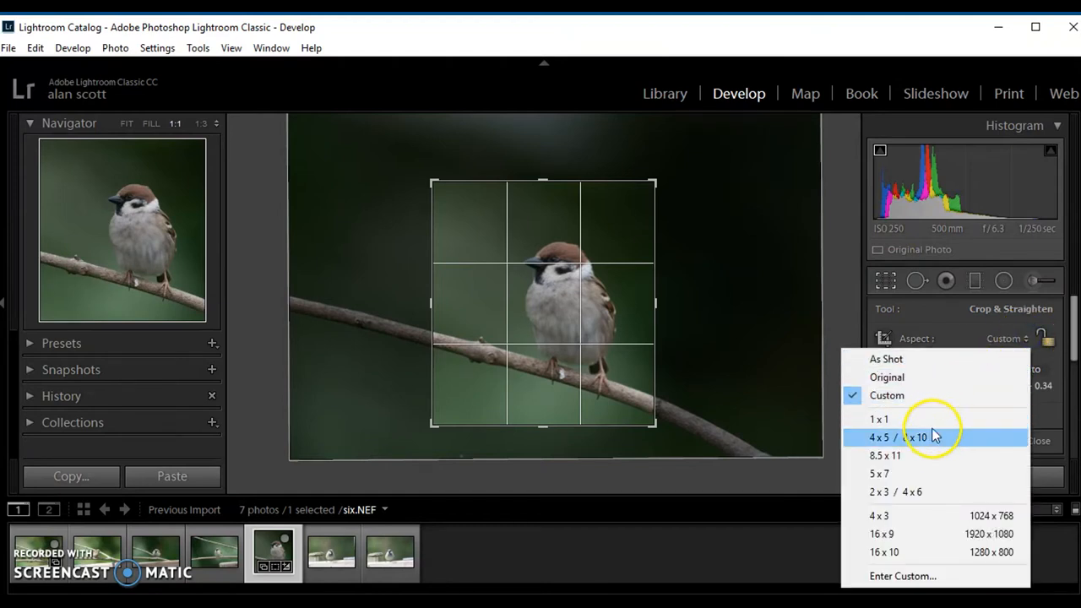
click(880, 437)
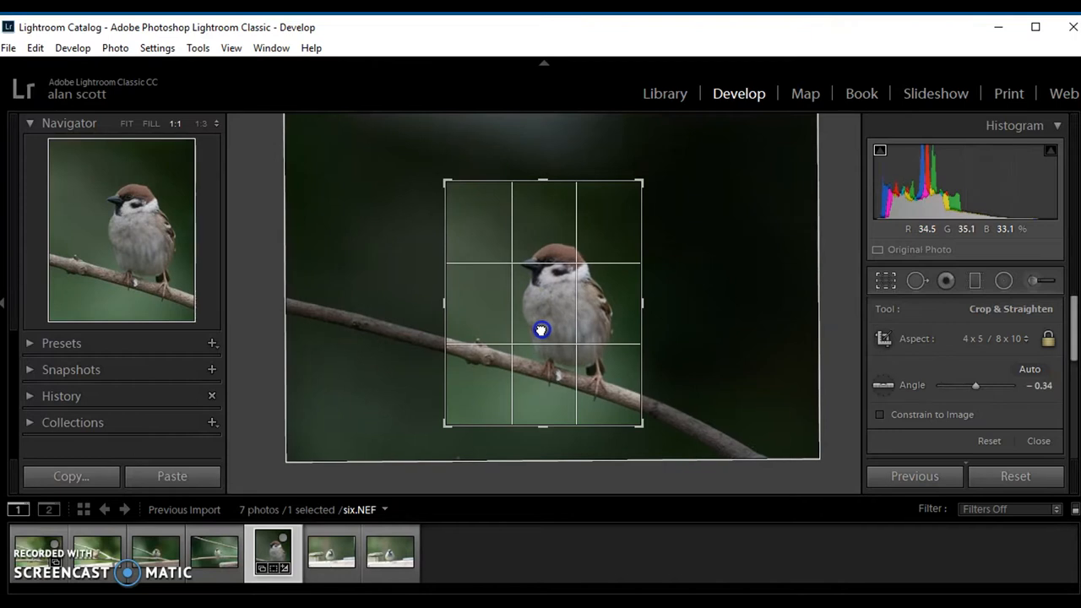
mouse_move(676, 271)
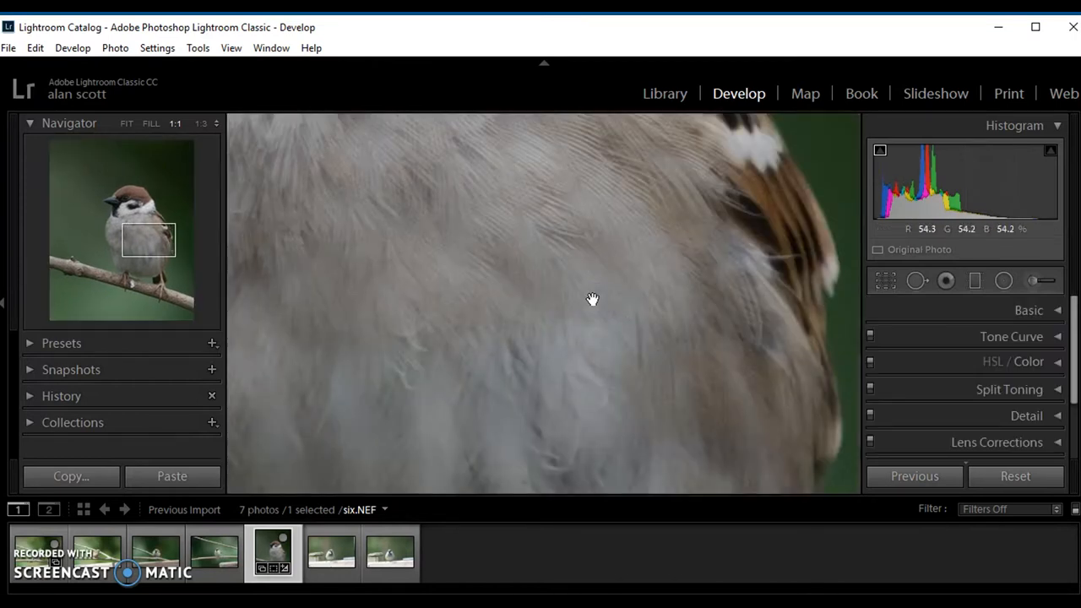
click(126, 124)
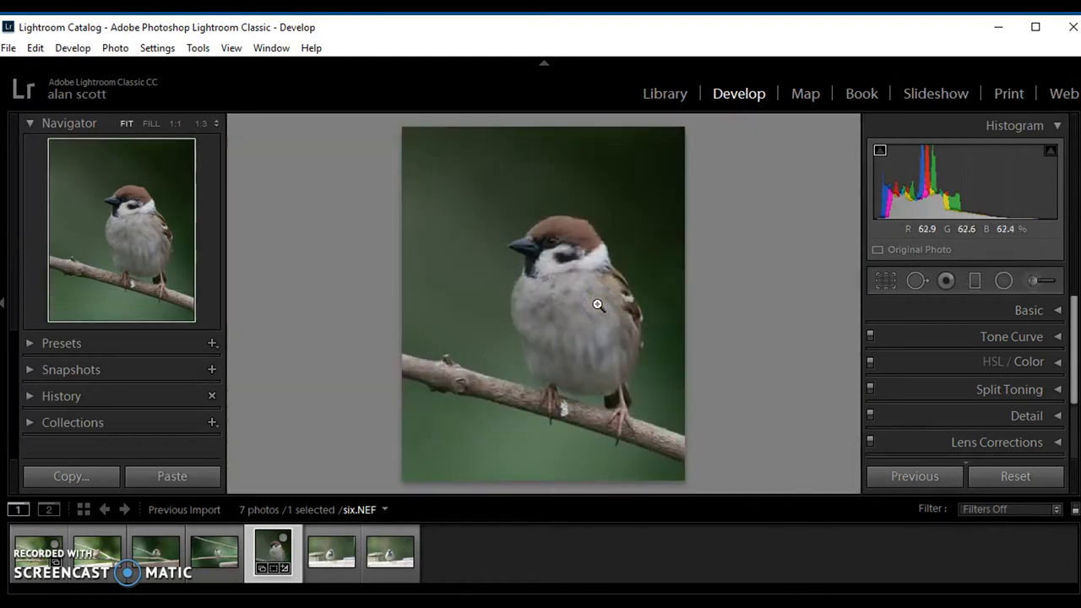
mouse_move(950, 253)
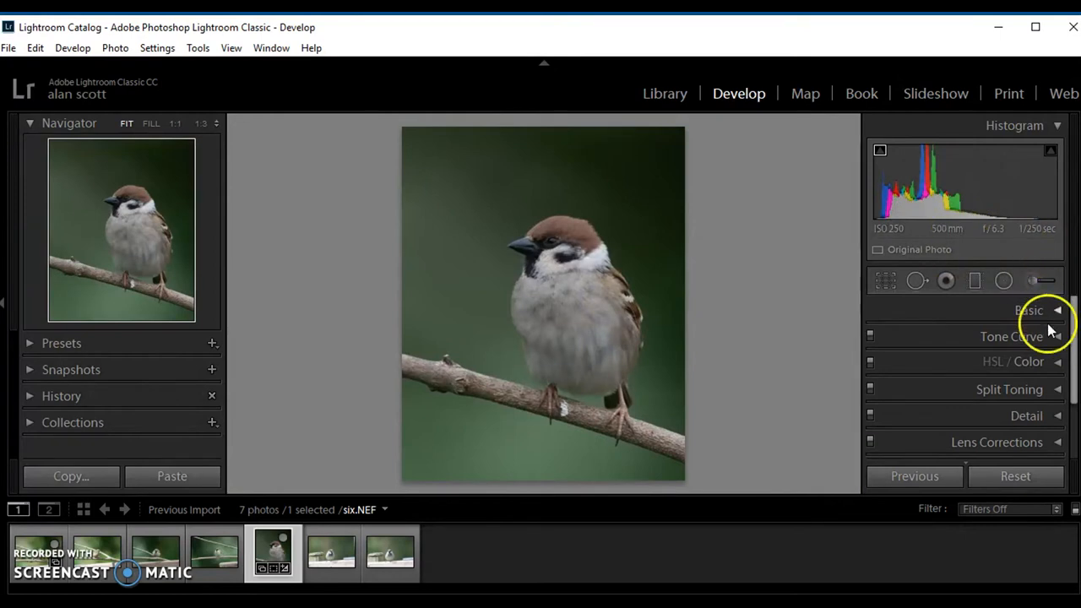
- In the Basic panel, set Exposure to +0.83, then zoom 1:1 on the sparrow's face
click(1057, 309)
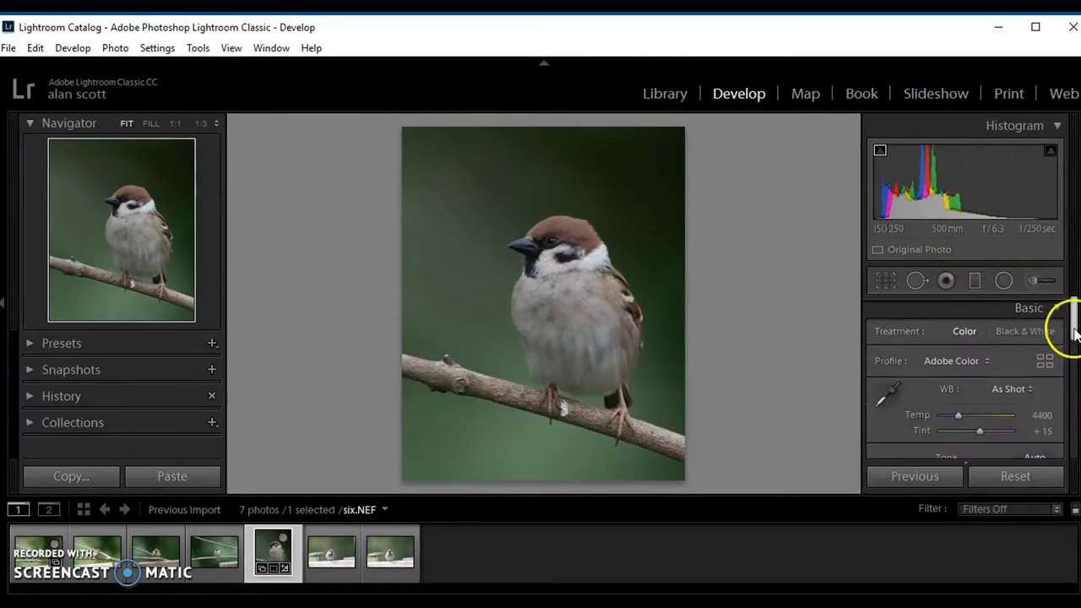
scroll(down, 3)
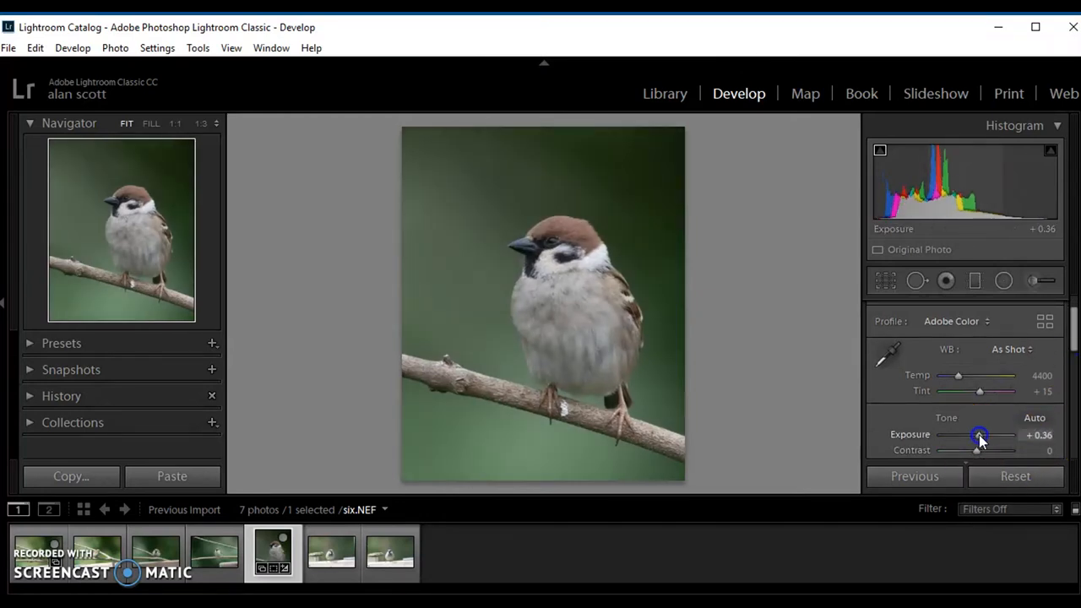
drag(978, 434, 985, 435)
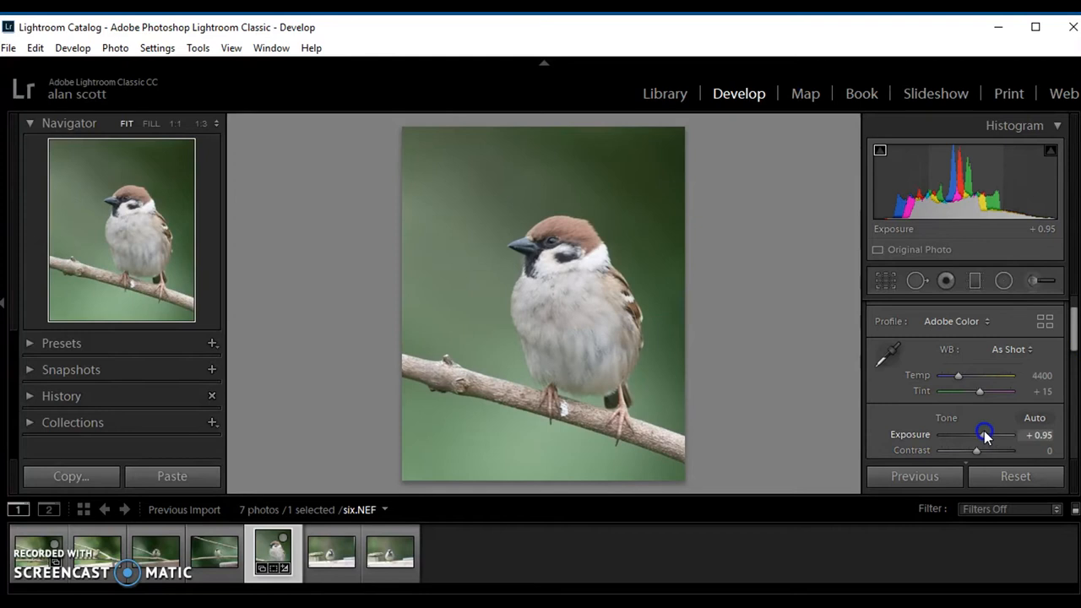
drag(984, 434, 992, 434)
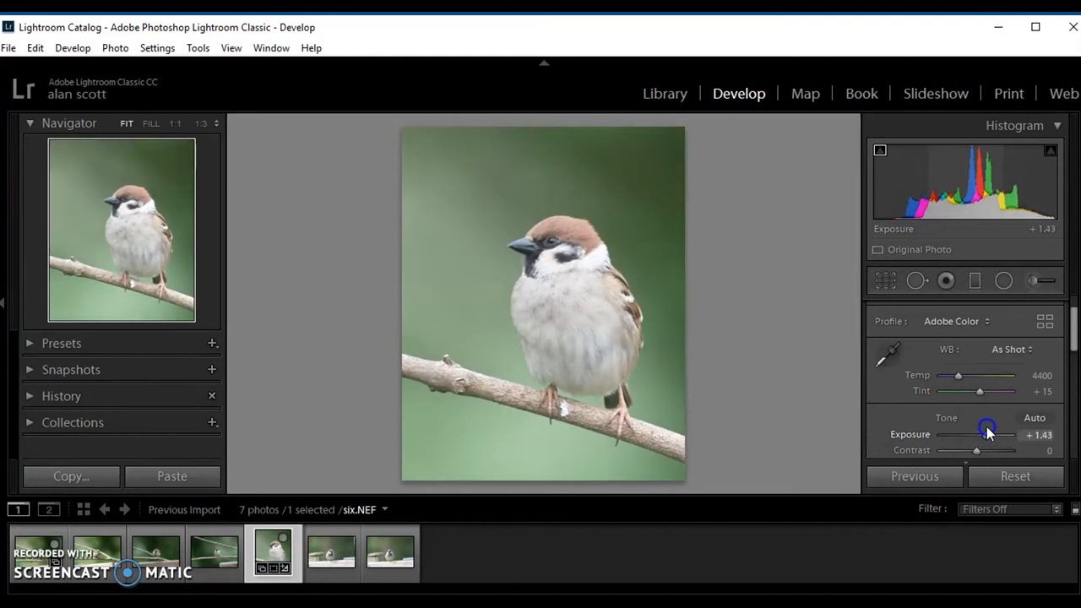
drag(987, 434, 983, 434)
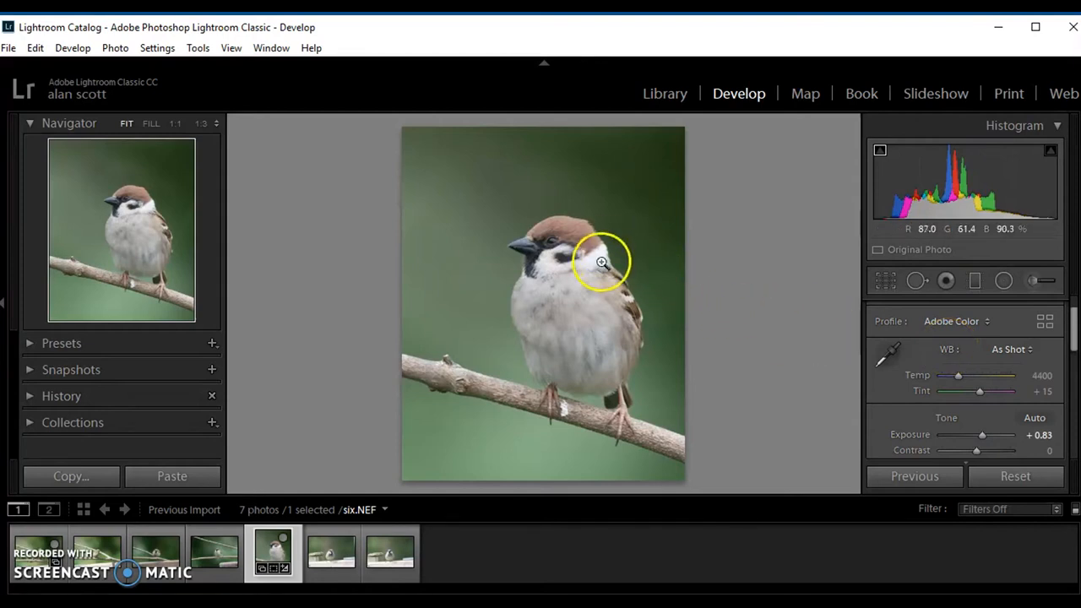
click(602, 262)
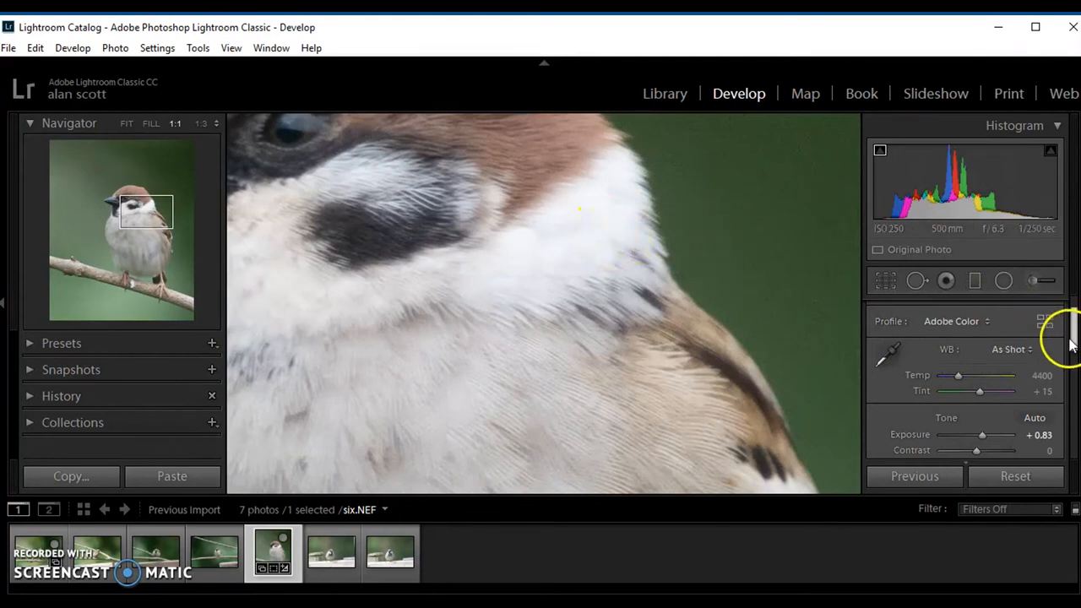
- Pull Highlights down, comparing against zero, and settle at -86
scroll(down, 3)
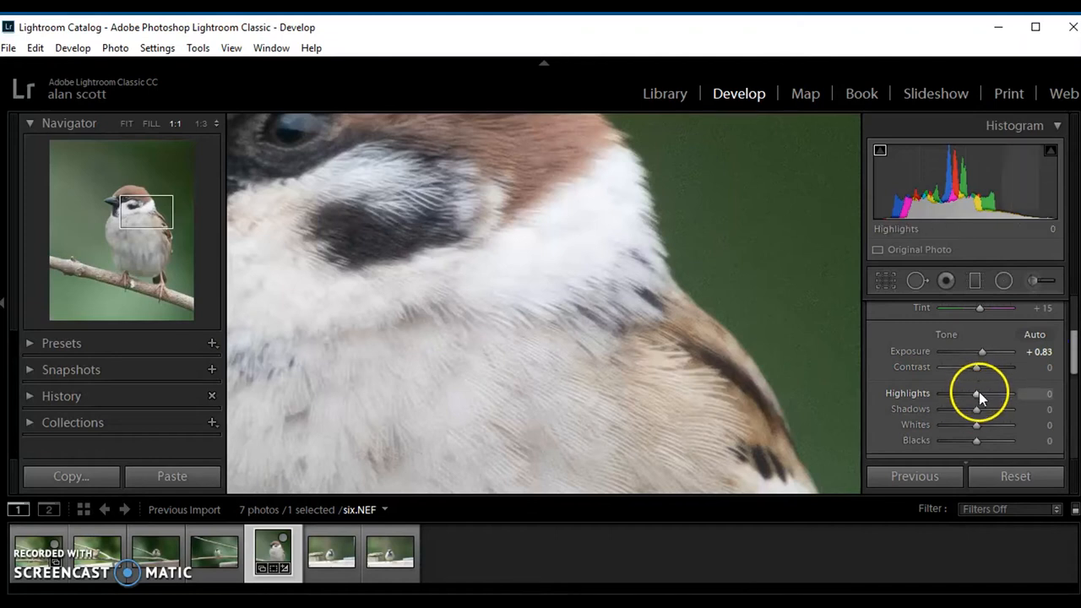
drag(977, 393, 954, 393)
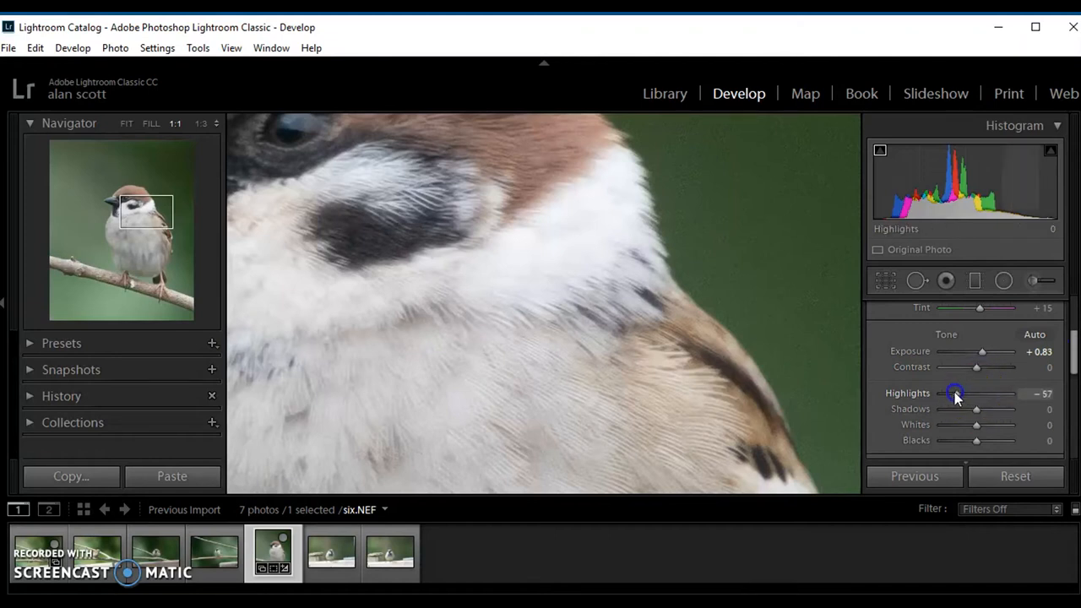
drag(954, 394, 942, 394)
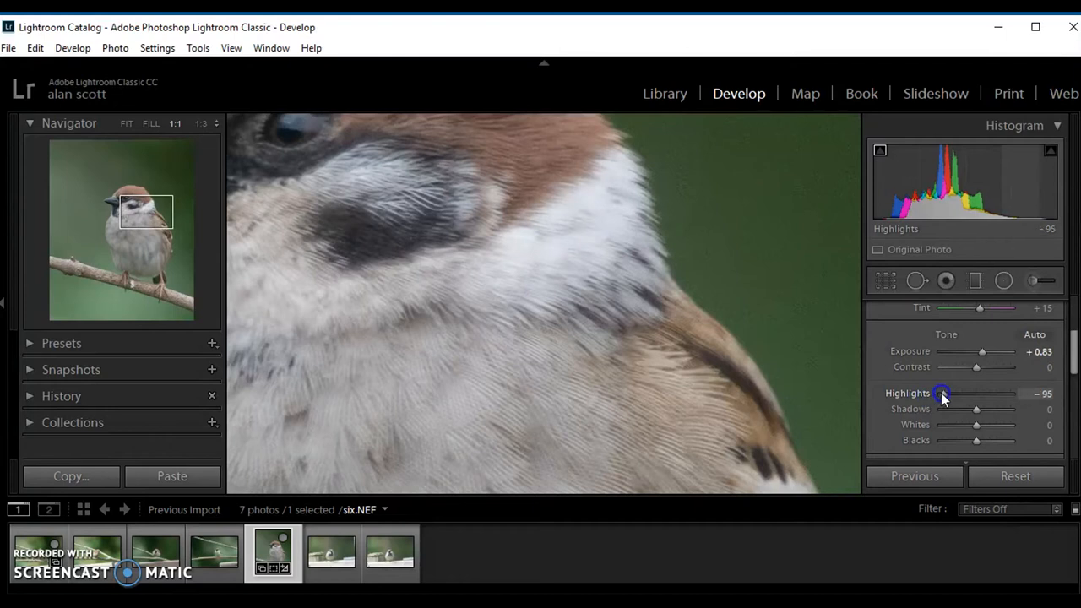
drag(942, 393, 931, 394)
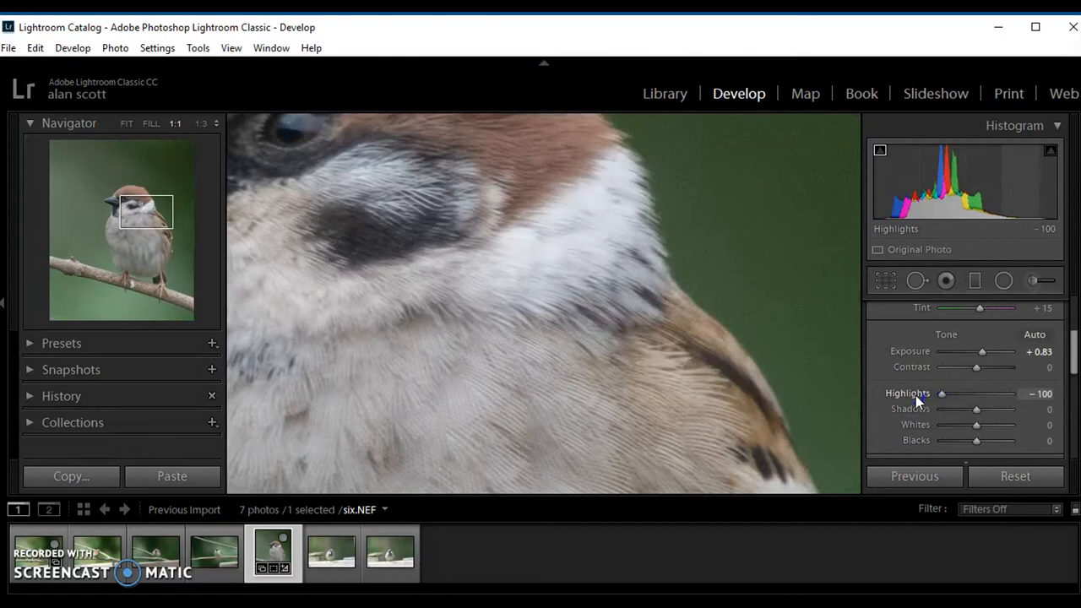
drag(942, 393, 976, 393)
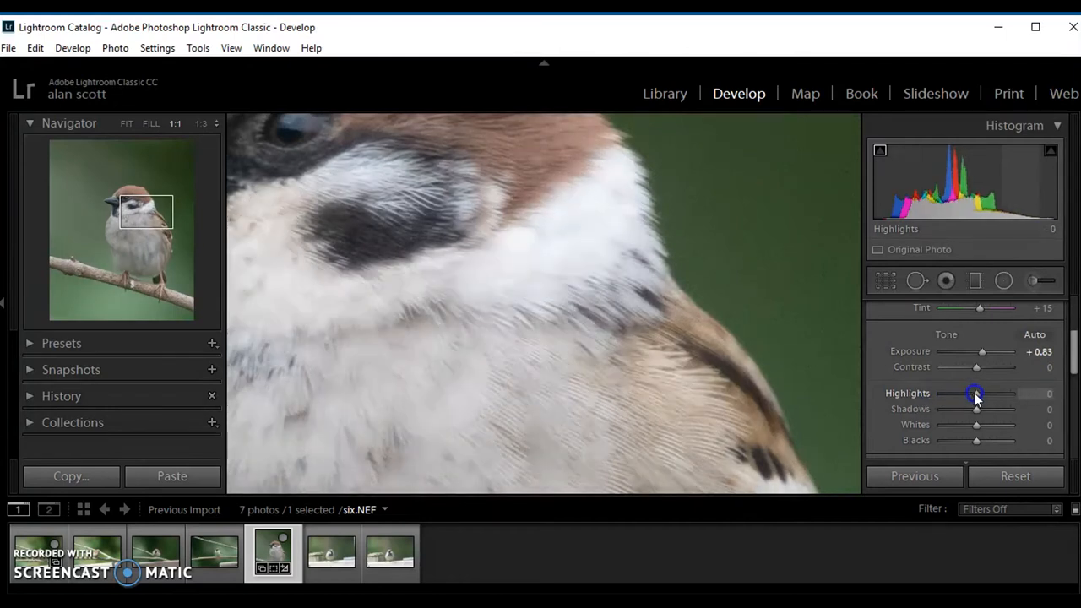
drag(975, 394, 944, 393)
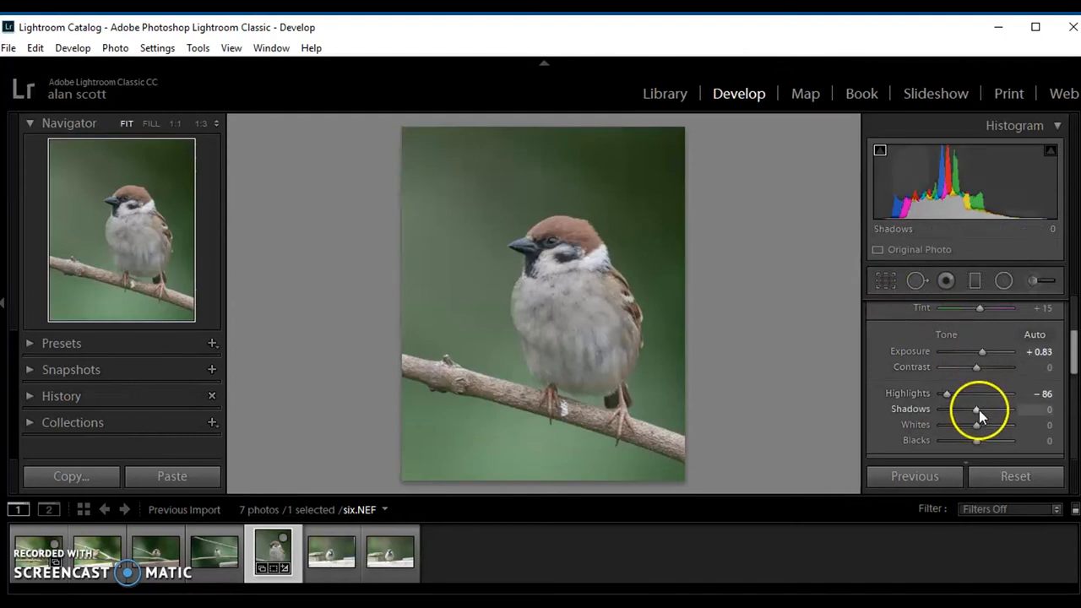
- Compare Shadows at minimum, then raise them to +100 and start lifting Whites
click(976, 411)
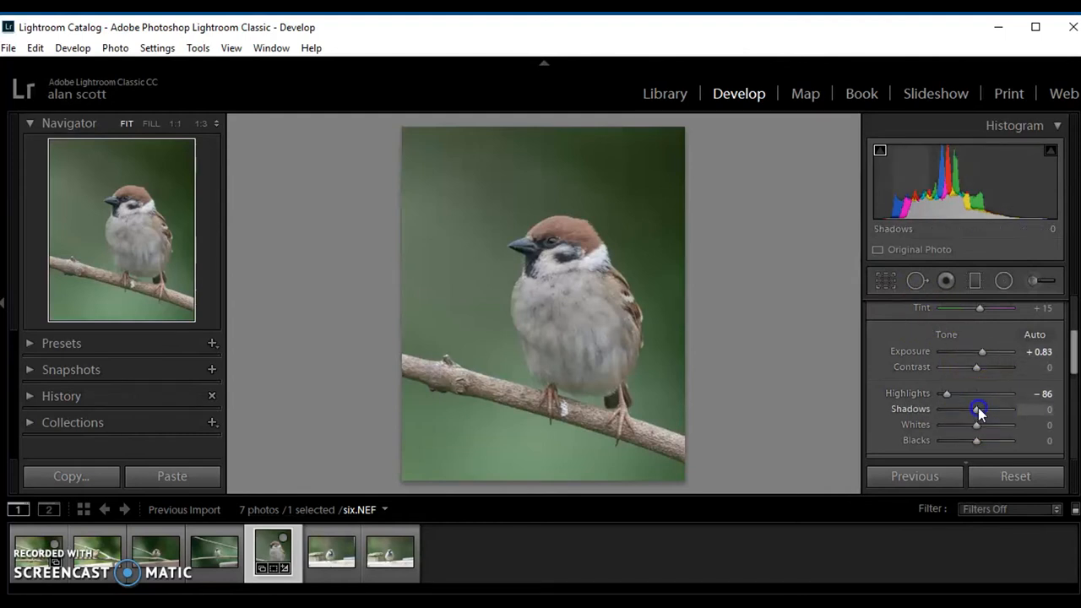
drag(976, 409, 942, 410)
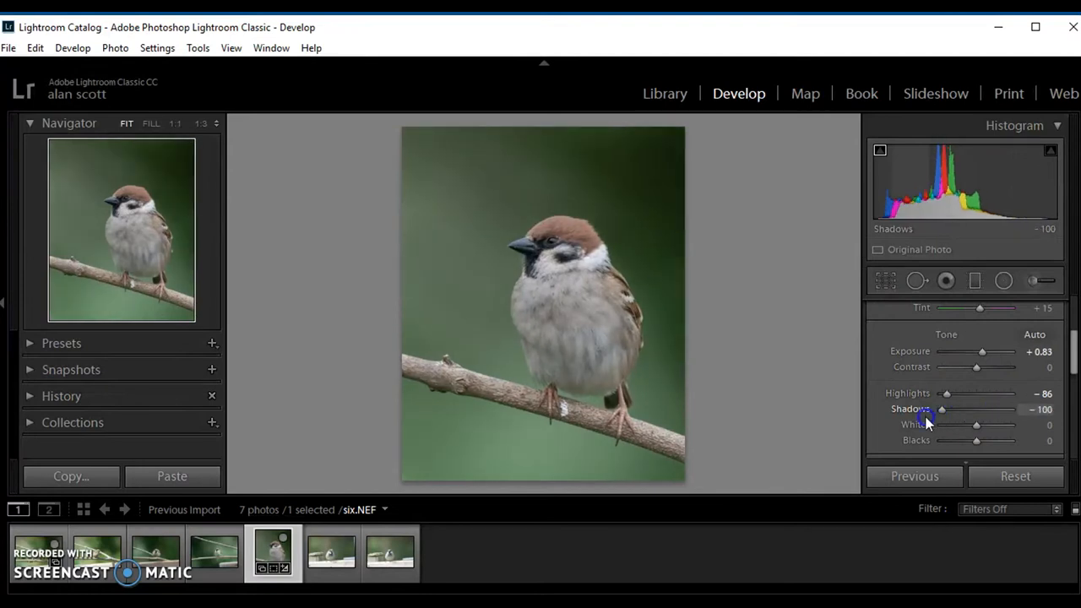
drag(943, 409, 999, 410)
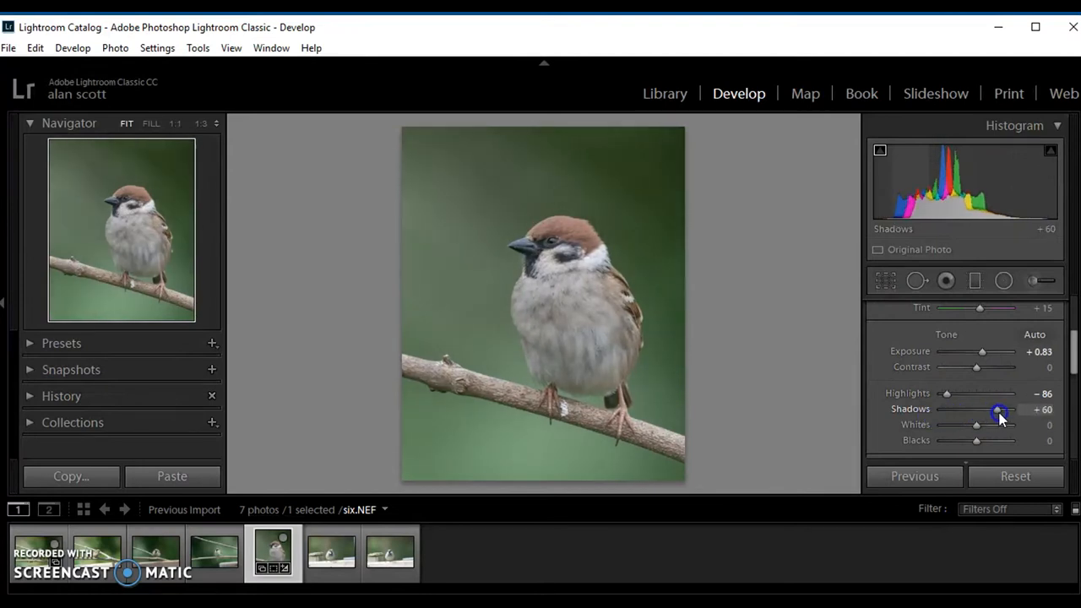
drag(999, 409, 1011, 410)
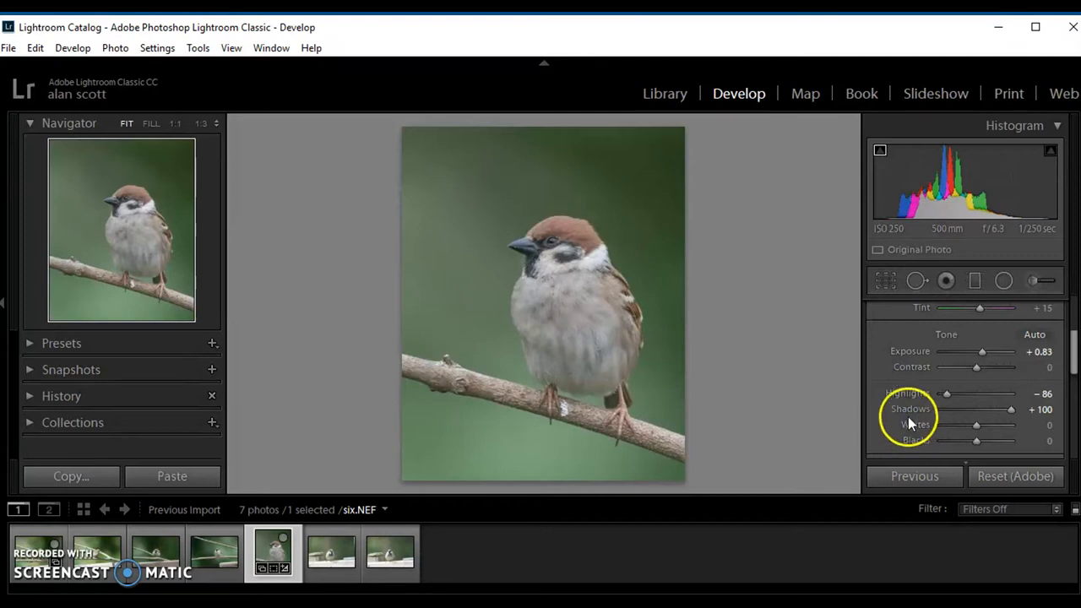
drag(976, 425, 992, 425)
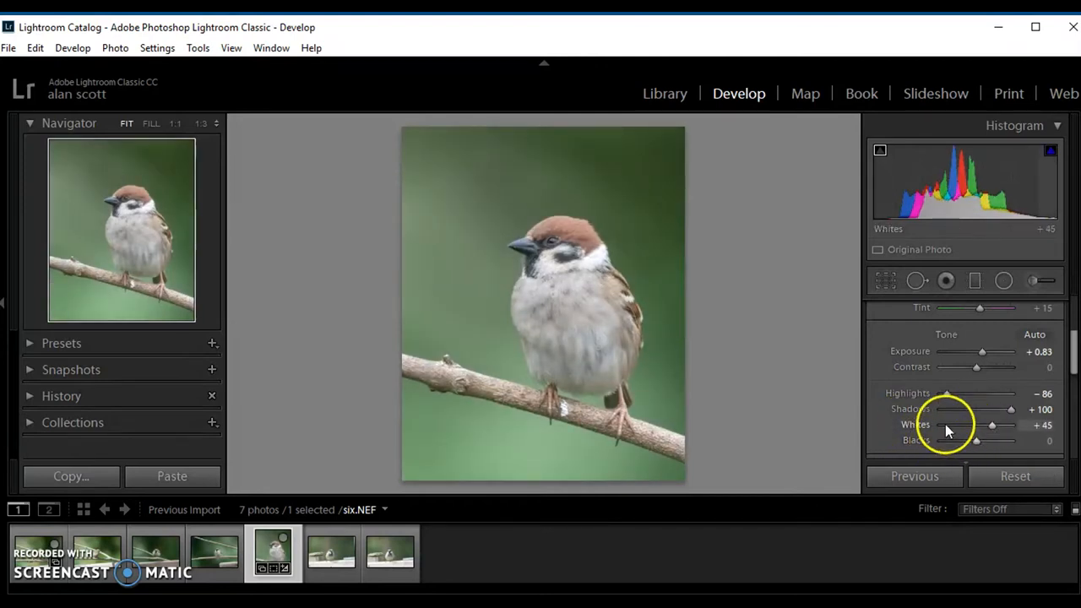
mouse_move(916, 444)
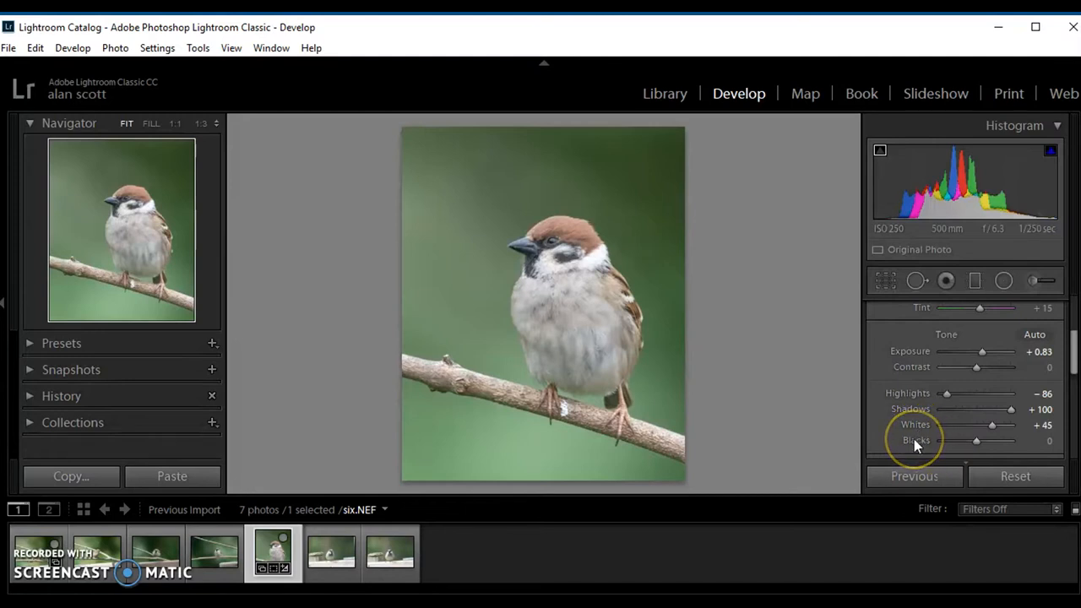
- Set Highlights to -100 and adjust Blacks to -24 to limit clipping
drag(976, 440, 959, 440)
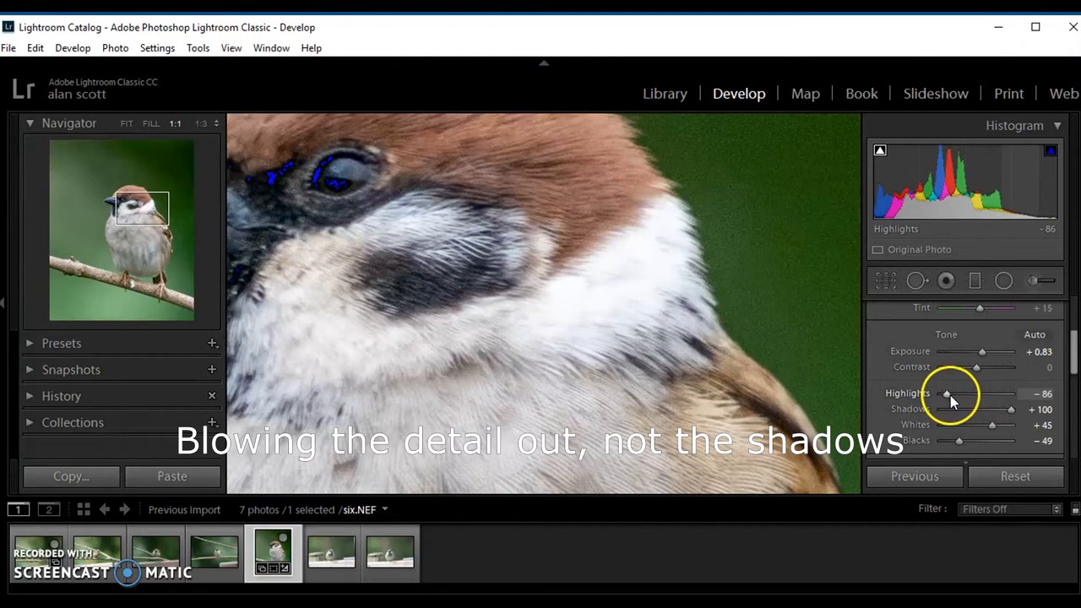
drag(946, 394, 941, 394)
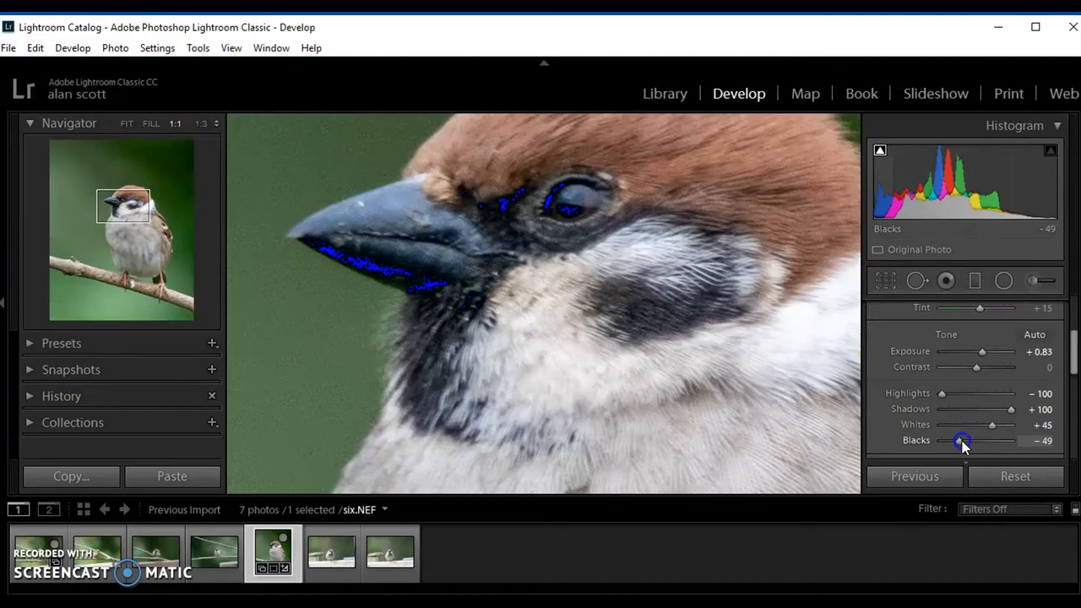
drag(958, 440, 965, 440)
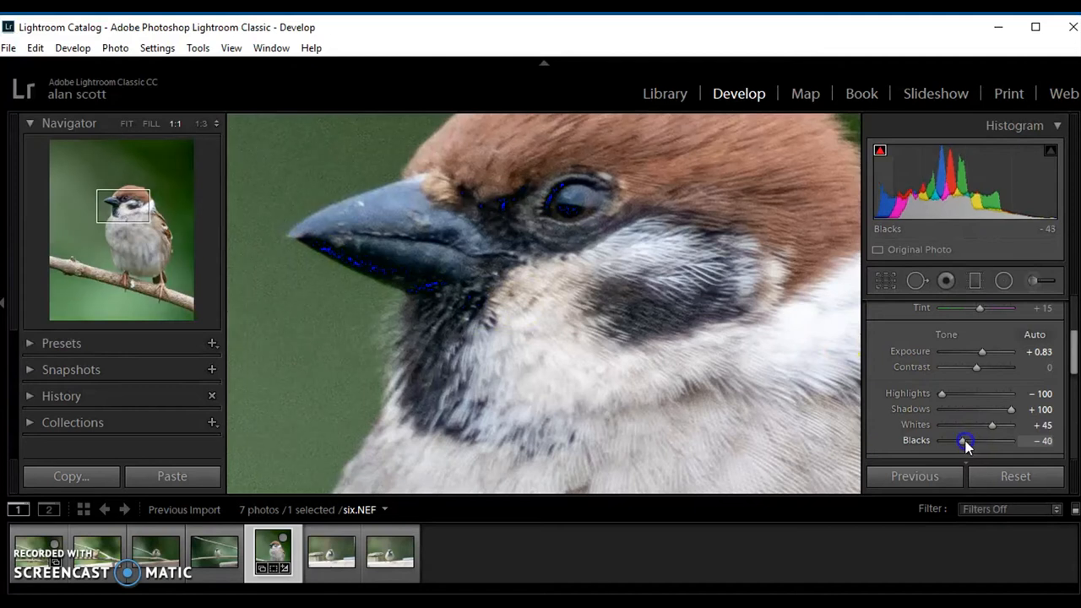
drag(966, 441, 971, 441)
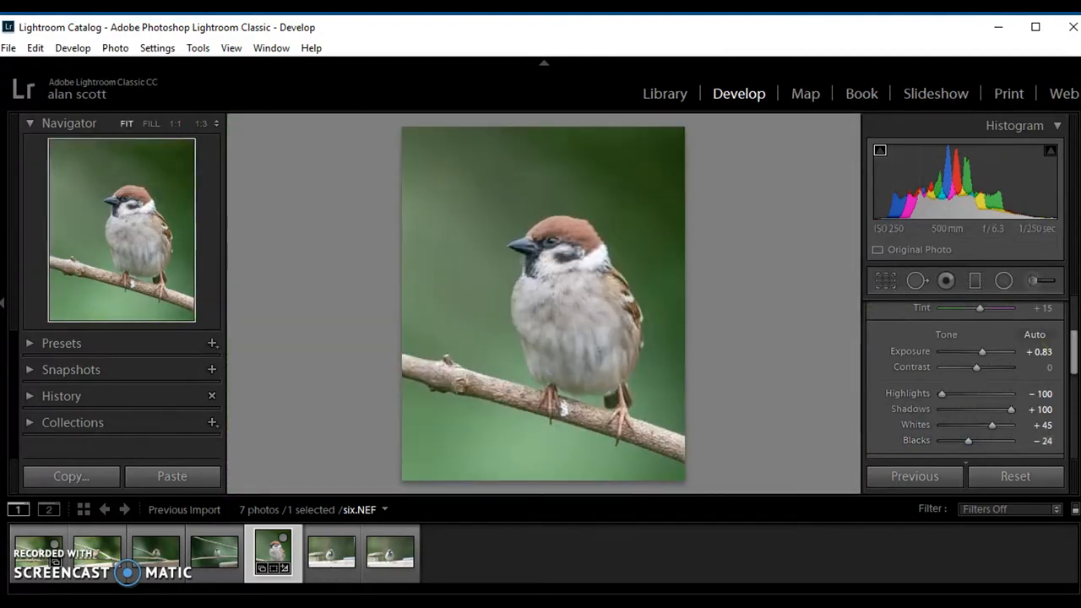
- In Presence, set Clarity to +12 and Vibrance to +7, then inspect the breast feathers
scroll(down, 3)
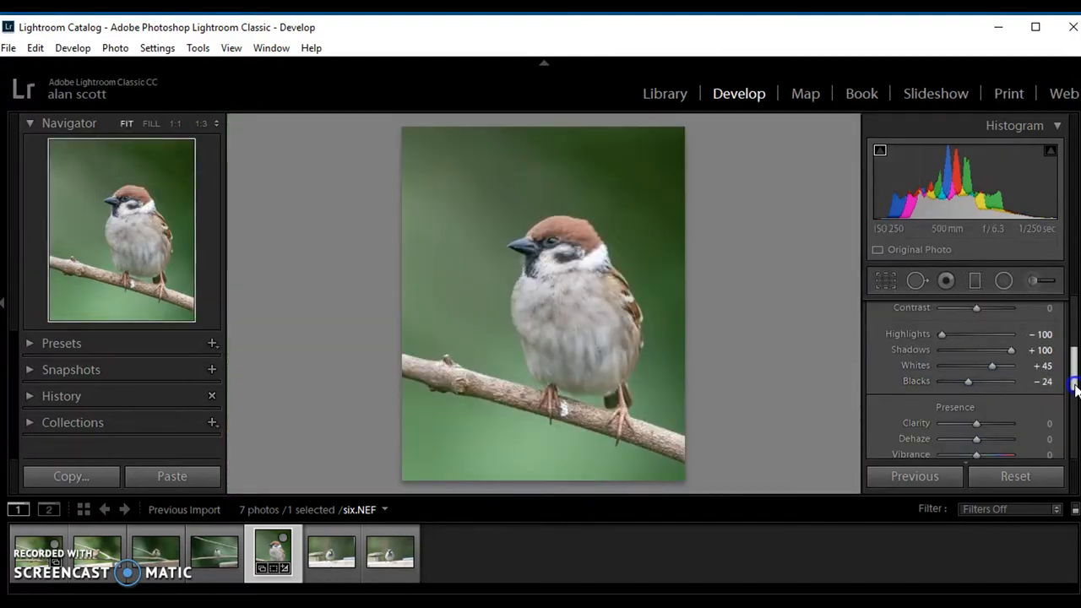
scroll(down, 3)
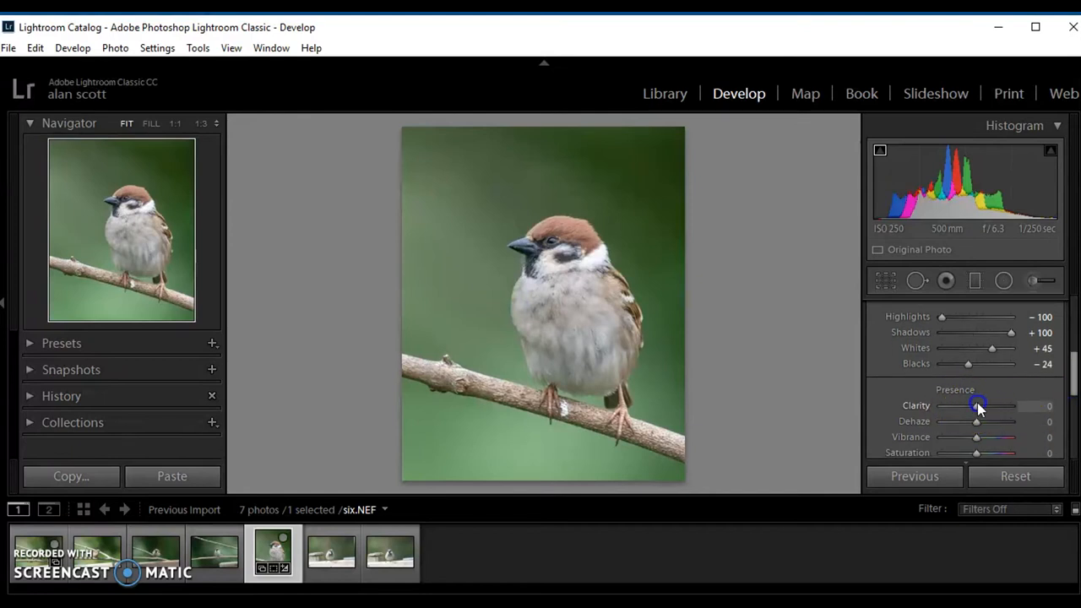
drag(975, 405, 983, 405)
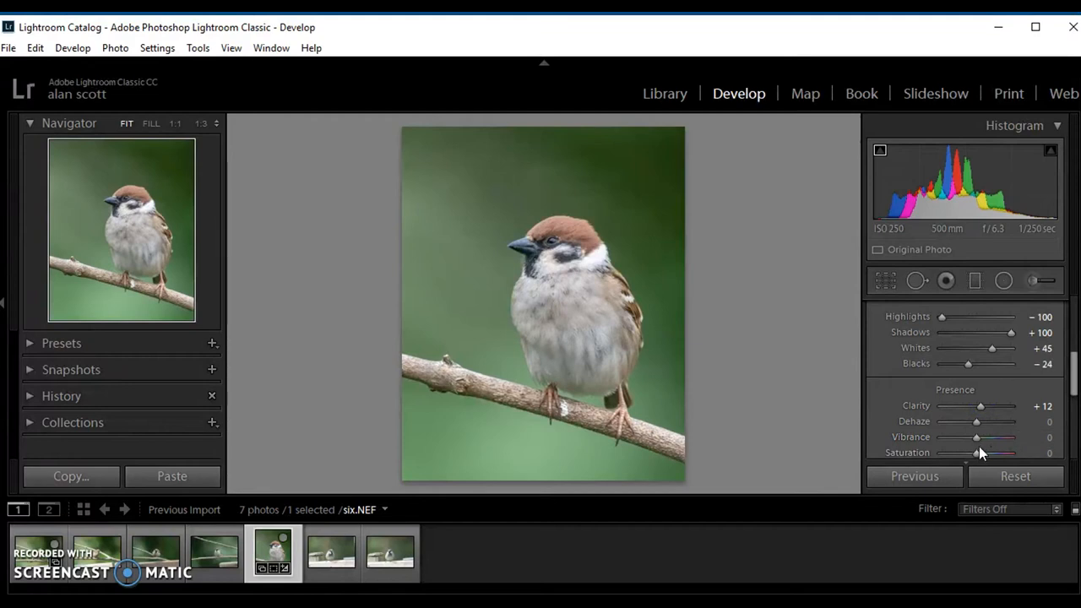
drag(977, 436, 979, 436)
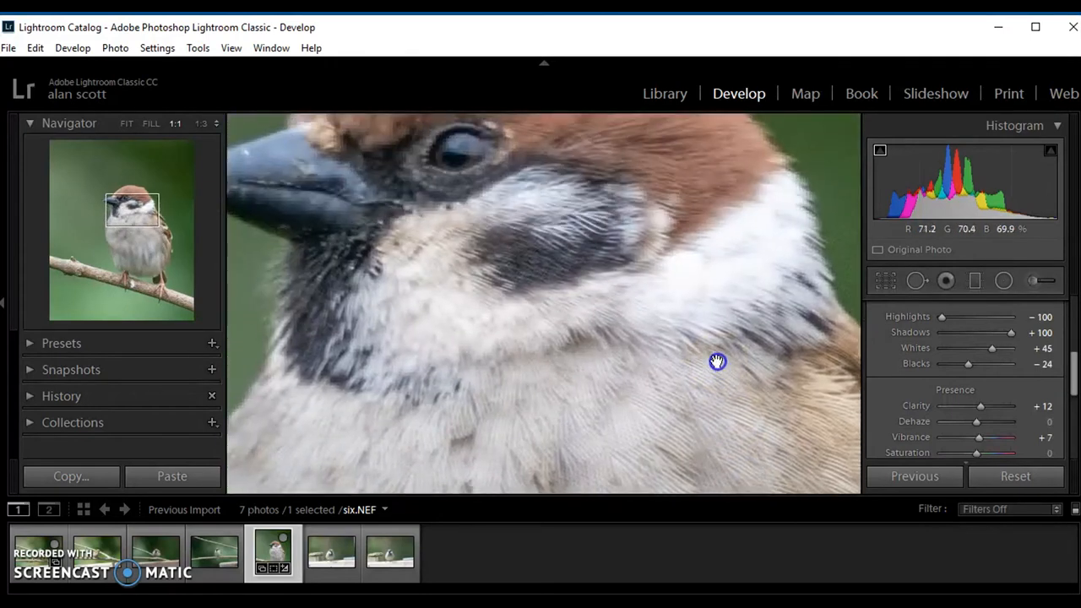
drag(718, 361, 718, 169)
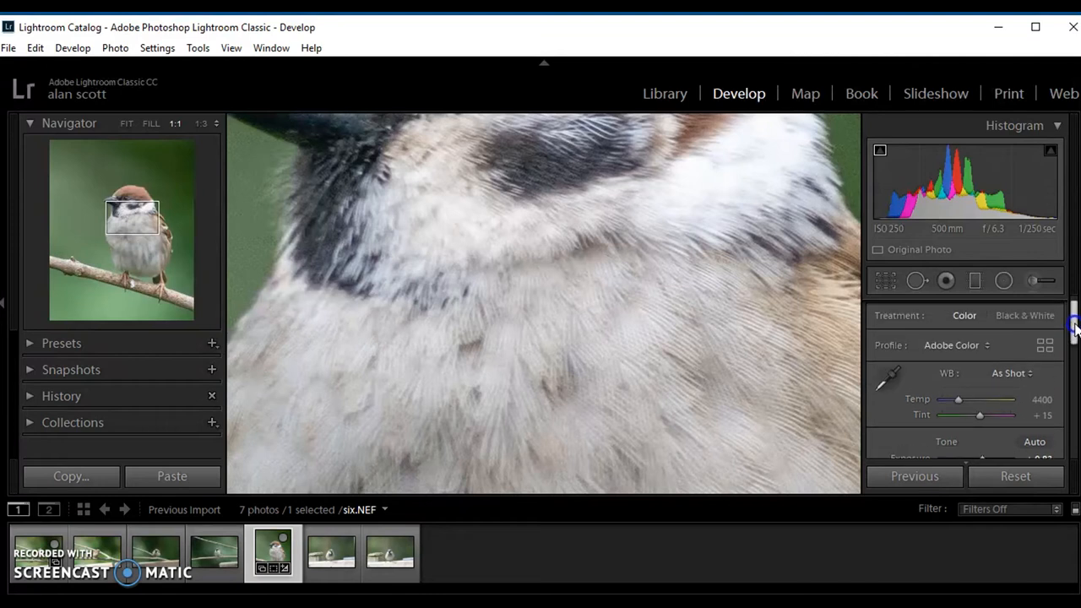
- Collapse Basic, expand the Detail panel, and fine-tune Sharpening Amount from 40 to 52
scroll(down, 3)
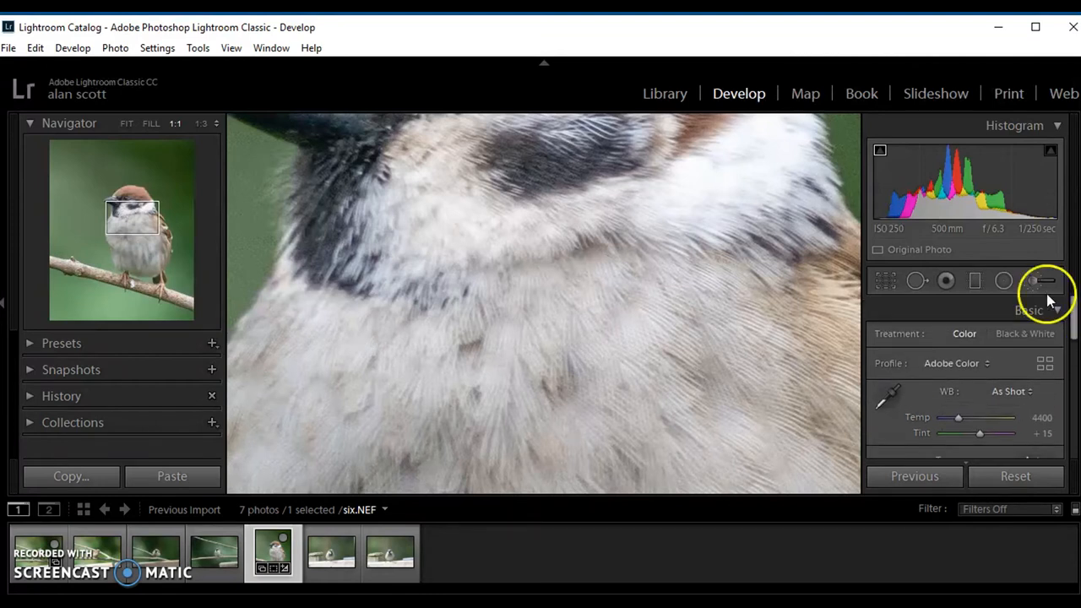
click(1030, 310)
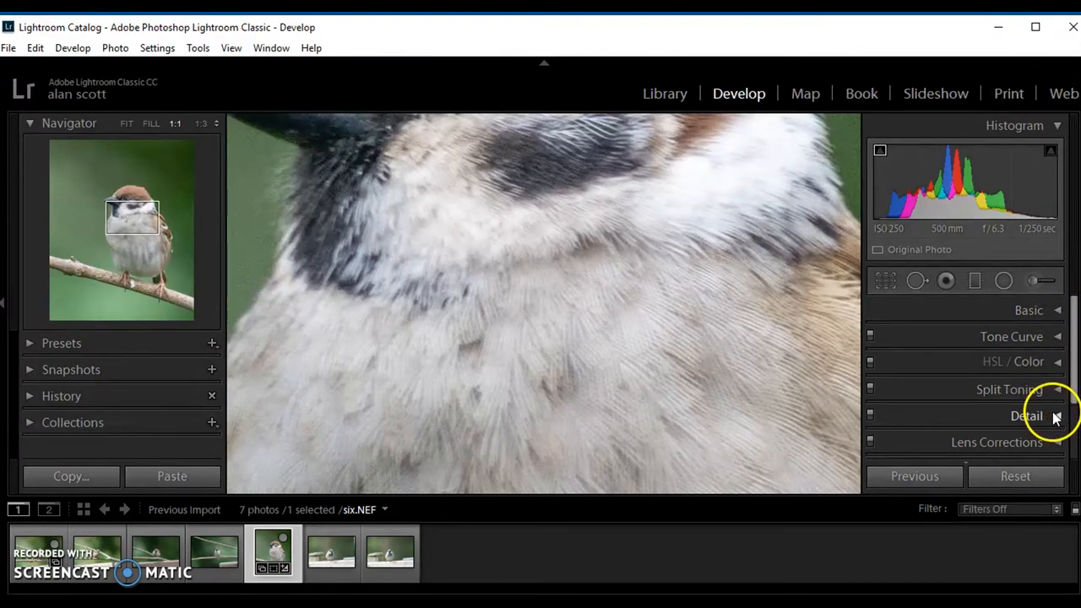
click(1027, 416)
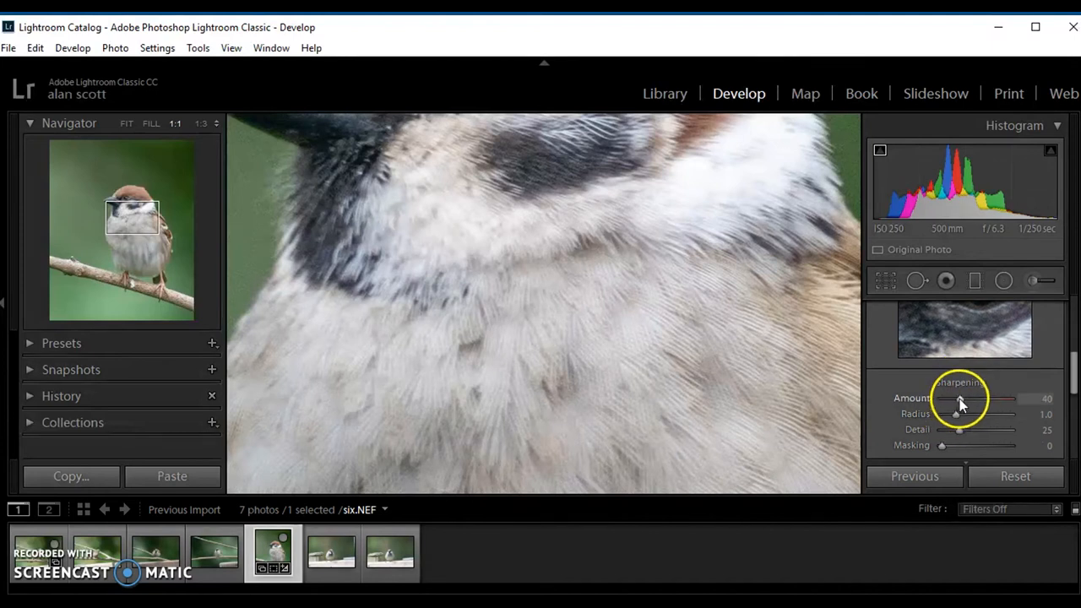
mouse_move(658, 275)
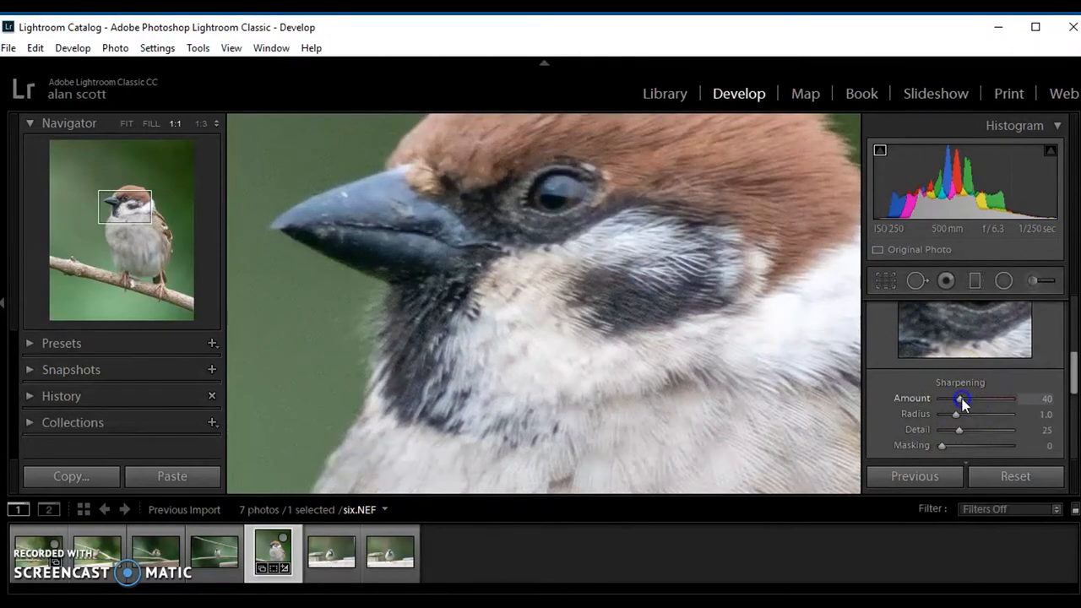
drag(961, 398, 969, 399)
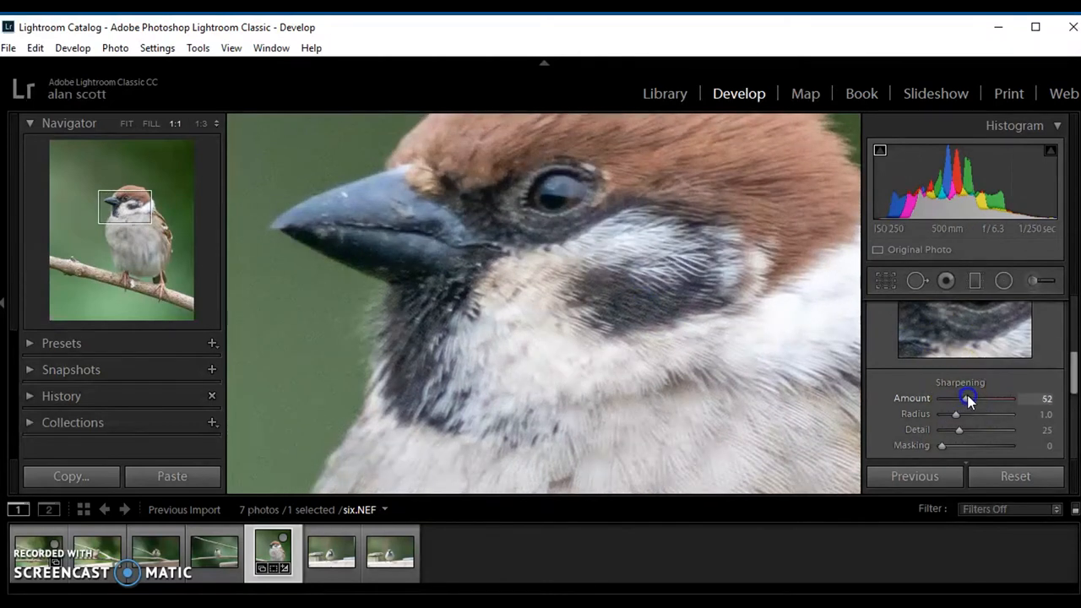
drag(968, 398, 972, 397)
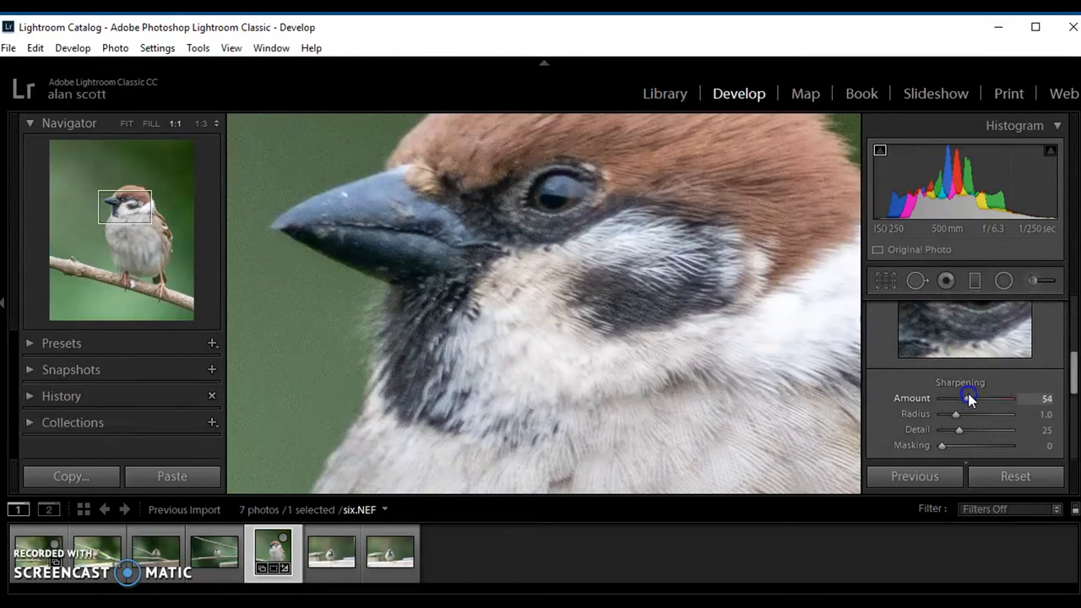
drag(967, 398, 969, 398)
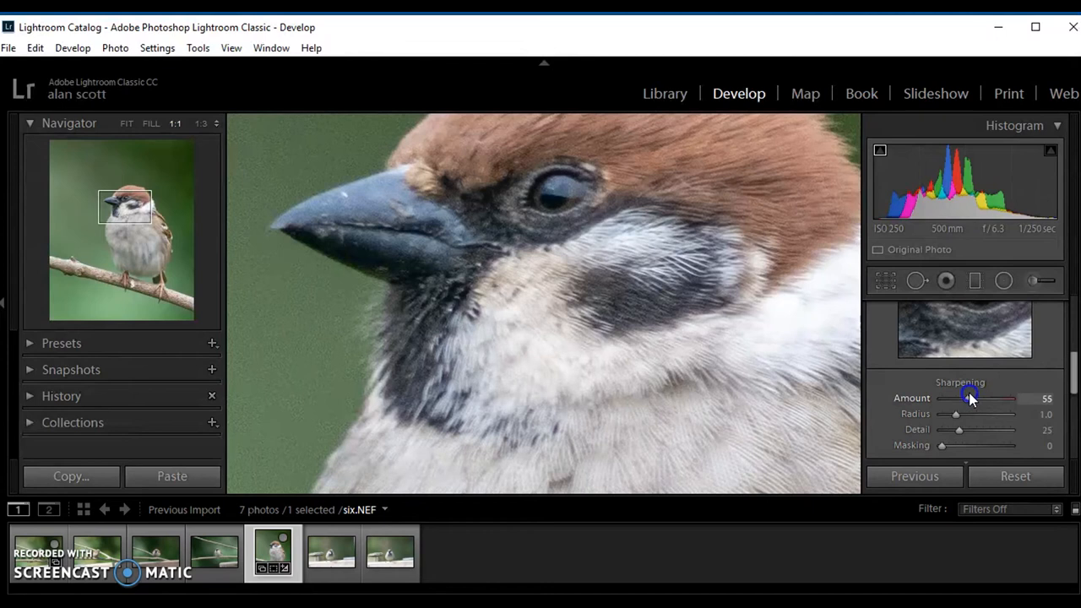
drag(971, 397, 969, 398)
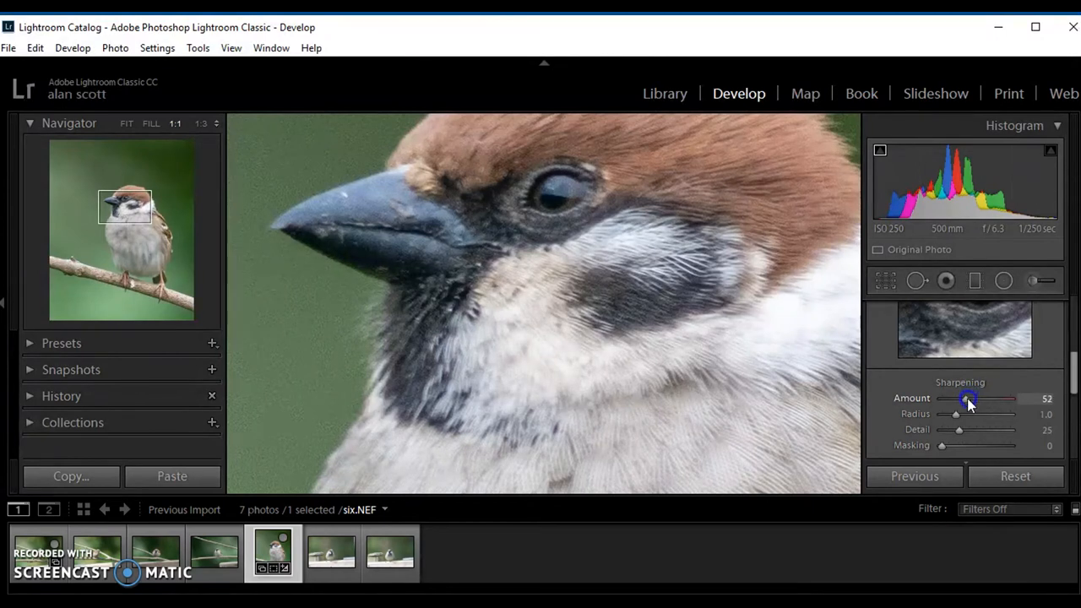
drag(968, 398, 971, 399)
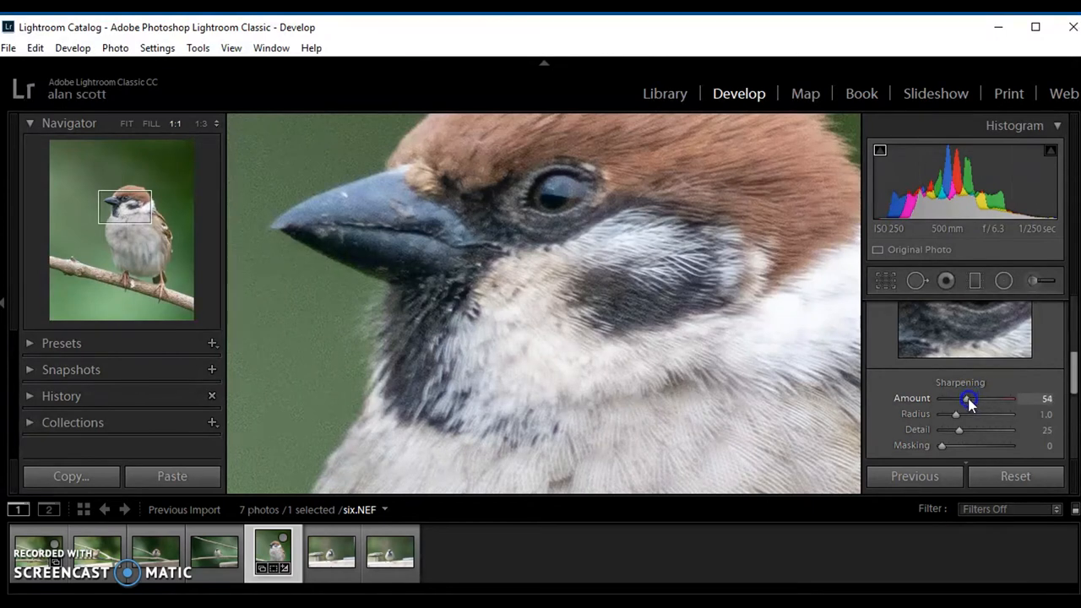
drag(969, 398, 966, 398)
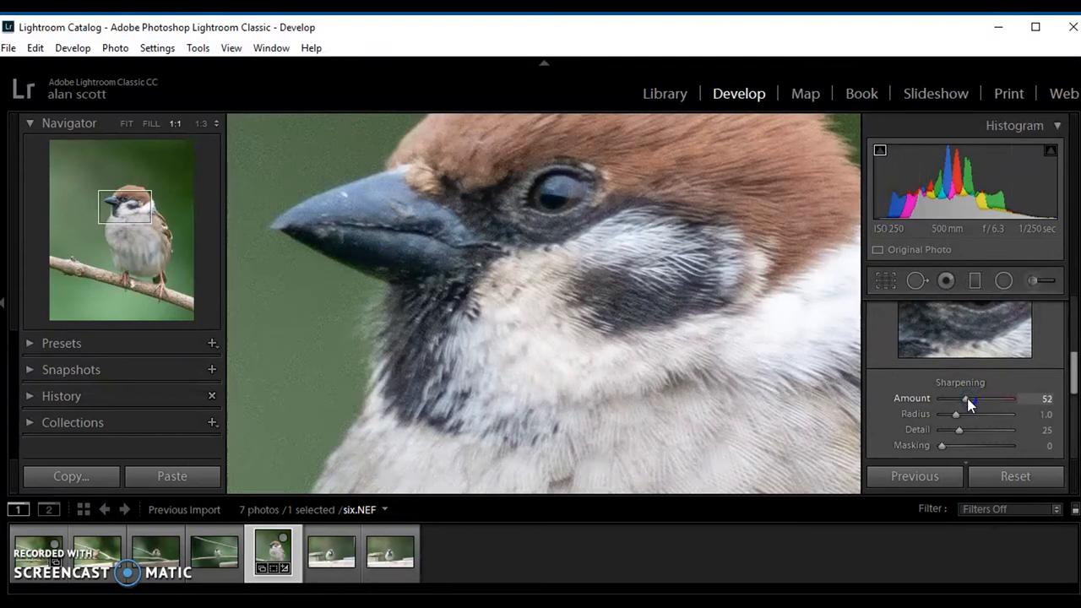
drag(967, 398, 979, 399)
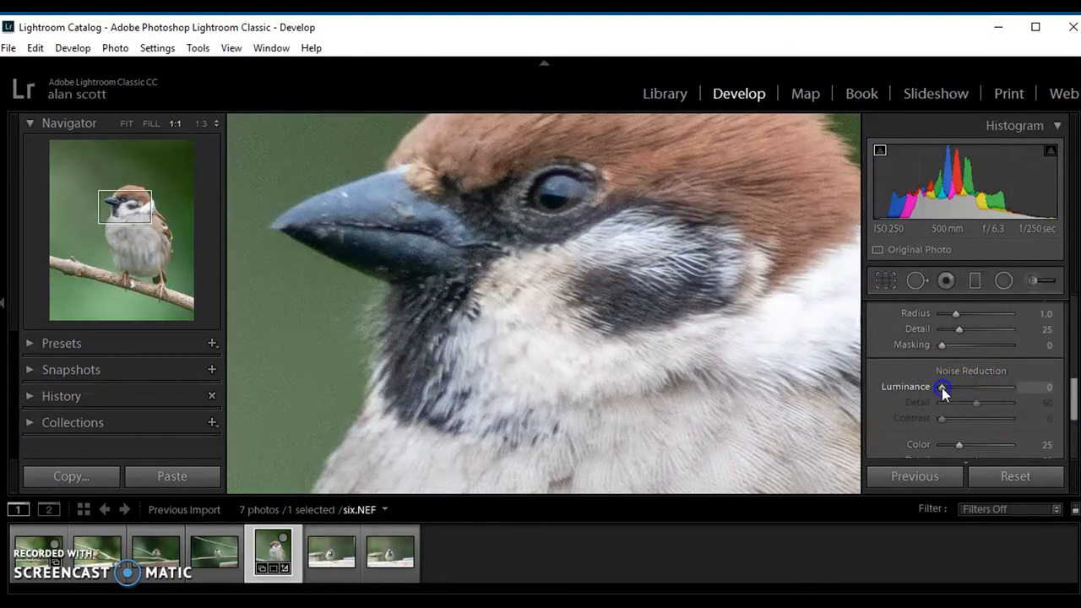
- Raise Luminance noise reduction to about 23 and pan over the head and breast to check noise
drag(942, 386, 951, 387)
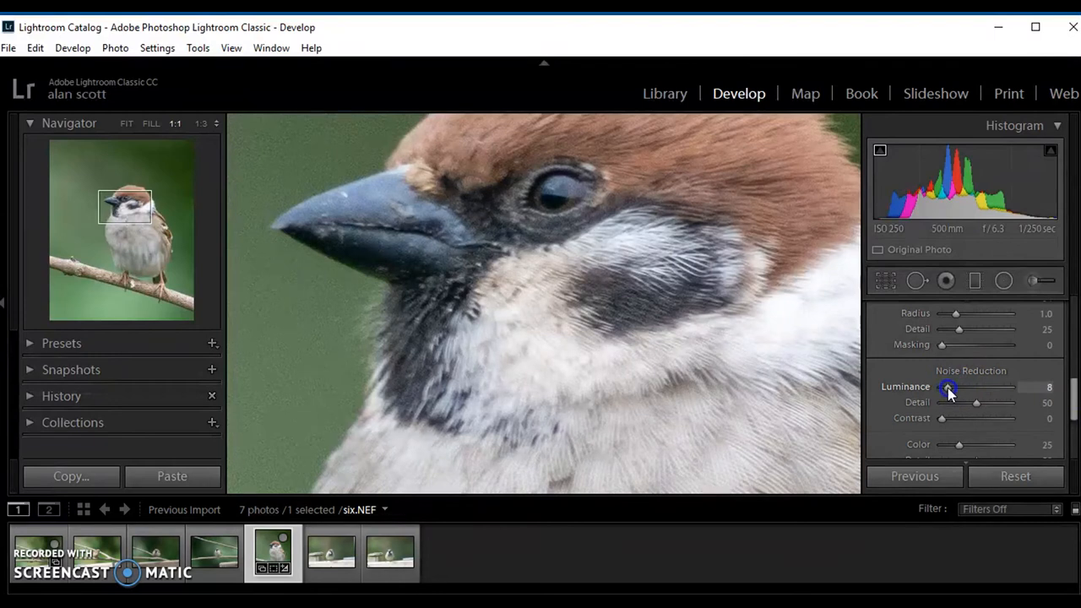
drag(948, 386, 953, 387)
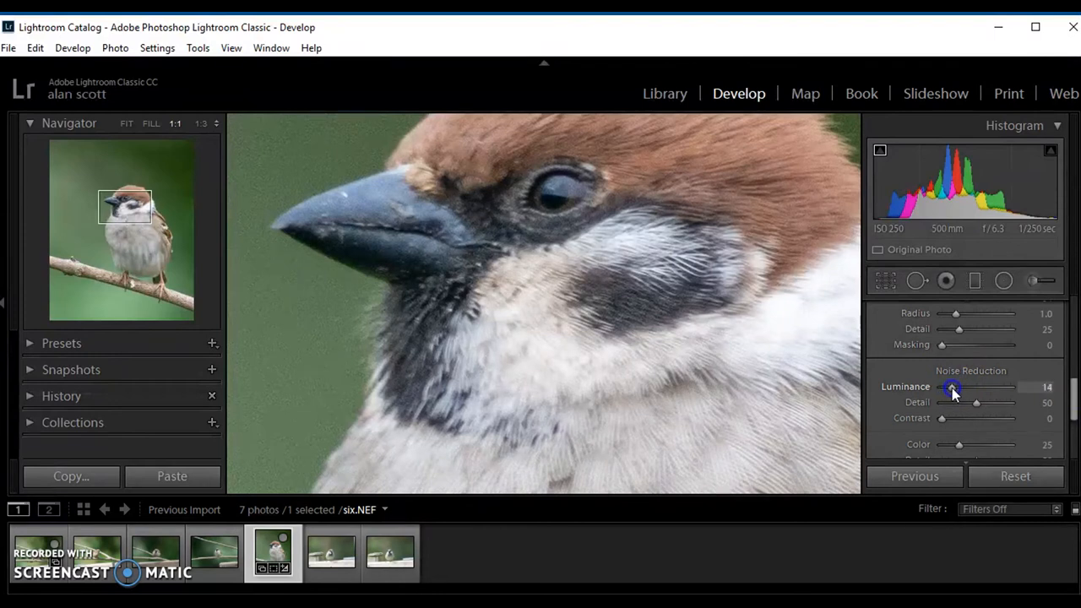
drag(952, 387, 957, 387)
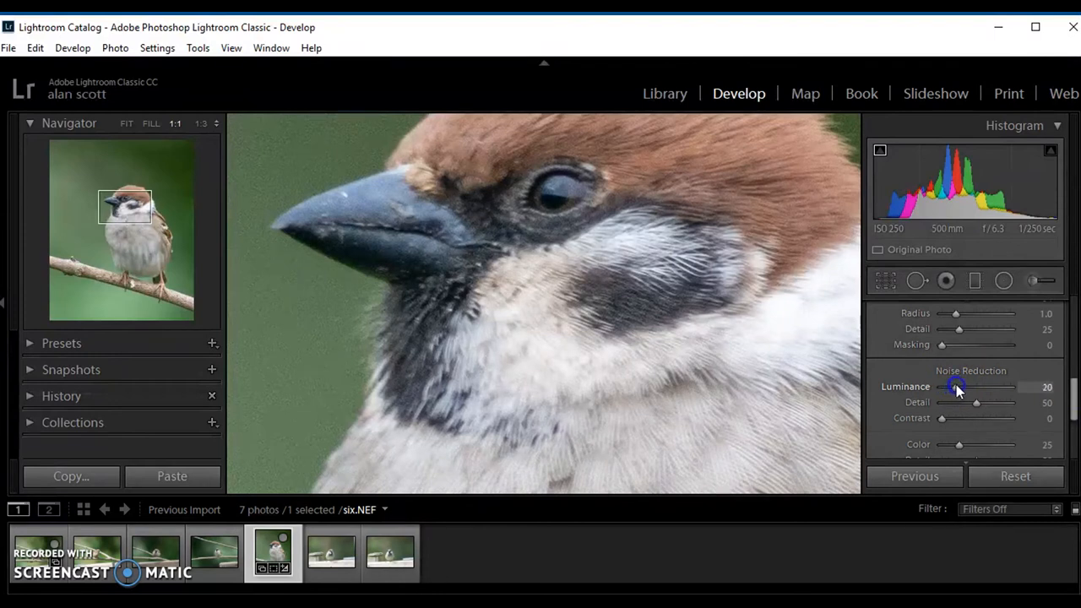
drag(956, 387, 961, 387)
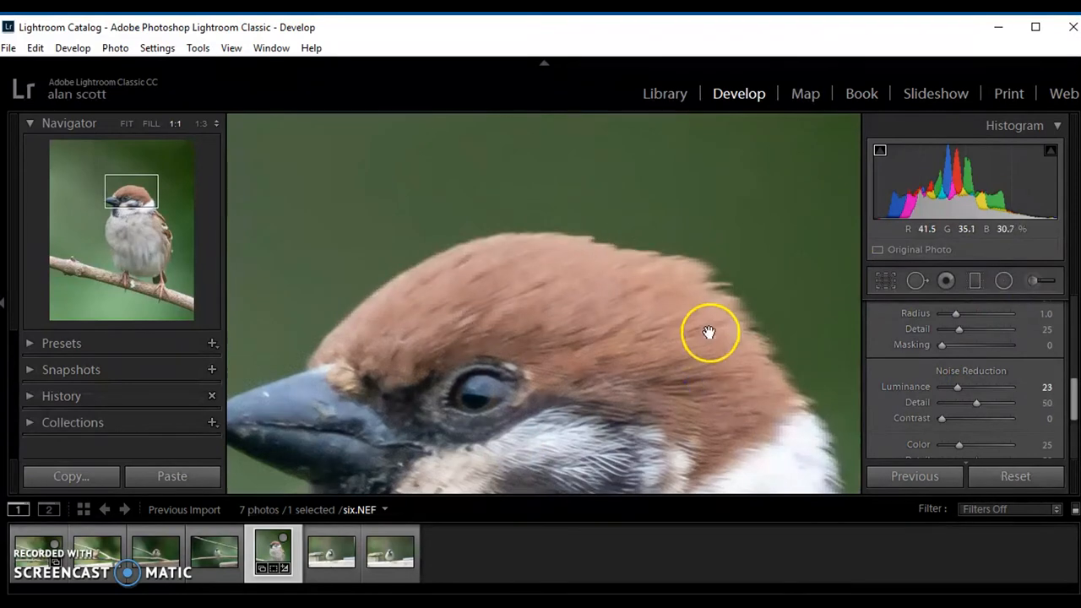
drag(709, 332, 707, 267)
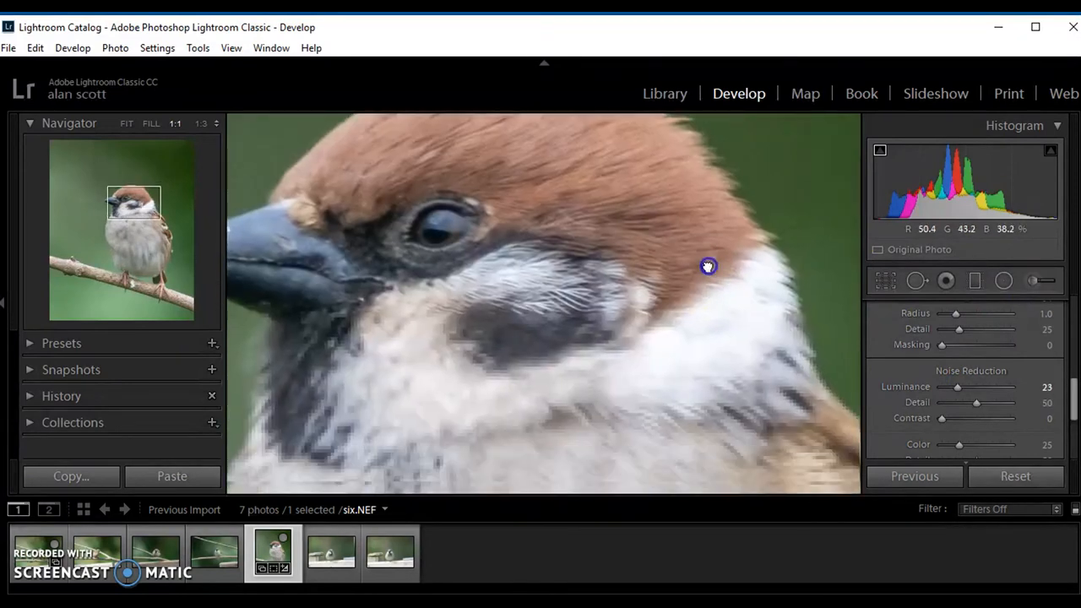
drag(708, 266, 734, 319)
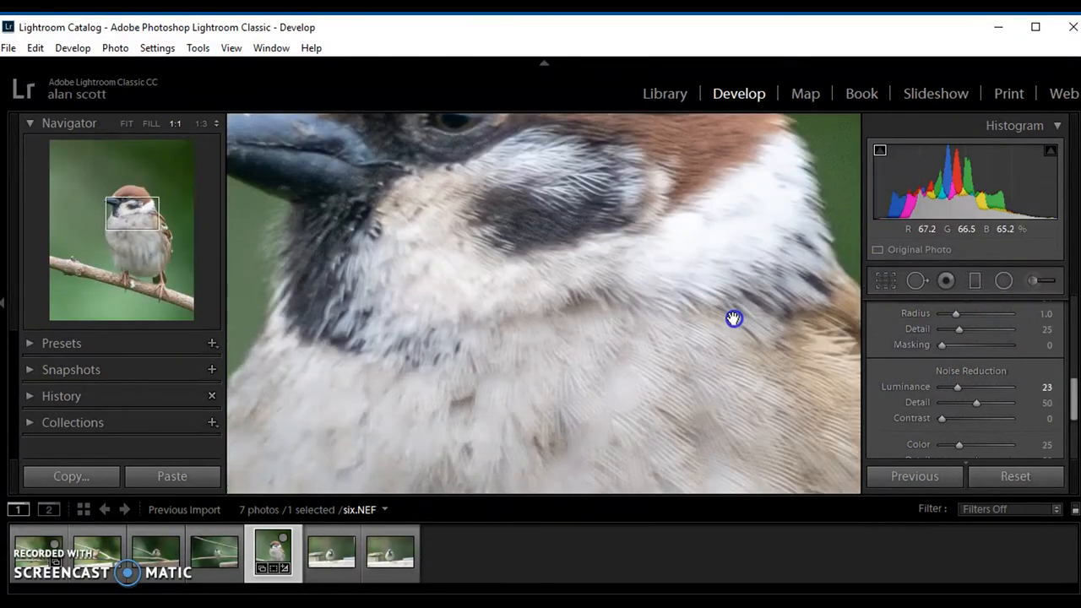
drag(734, 319, 521, 242)
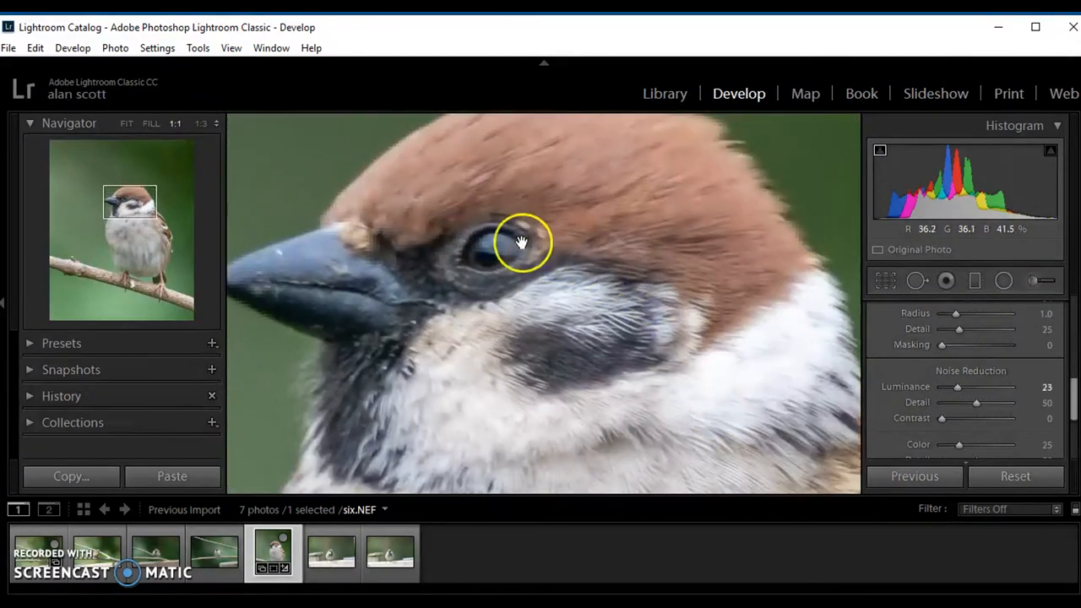
mouse_move(954, 389)
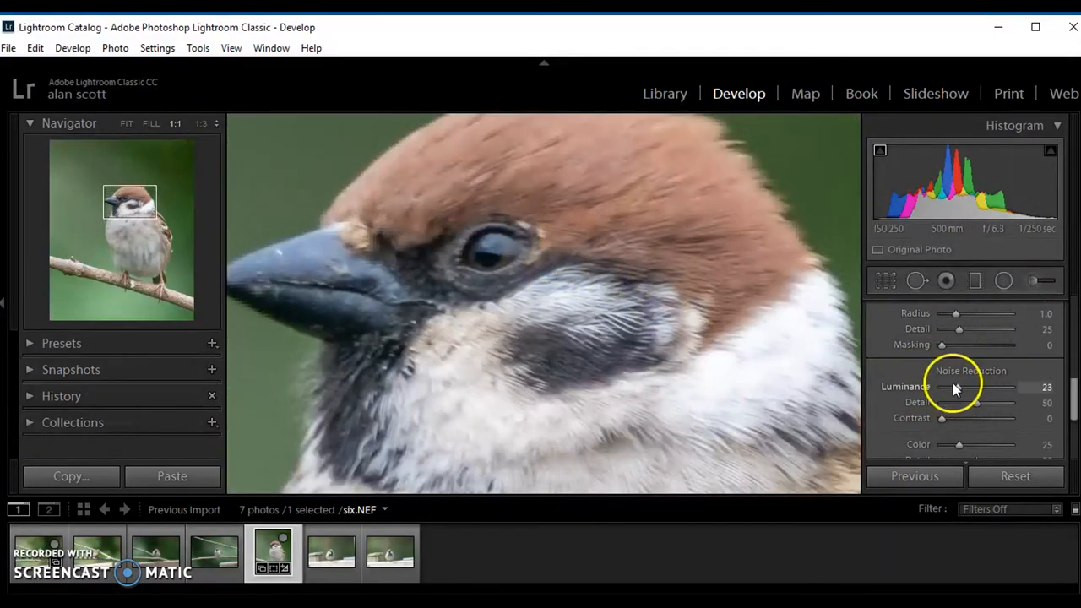
- Preview Luminance at 100, settle it at 21, and return to Fit view
drag(954, 387, 1005, 386)
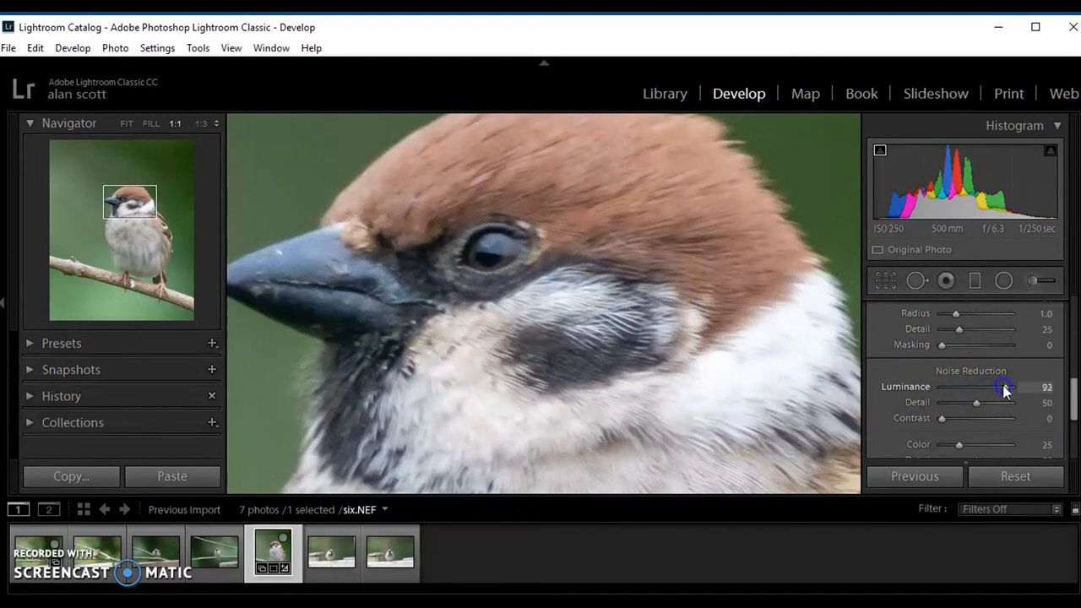
drag(1004, 387, 1010, 387)
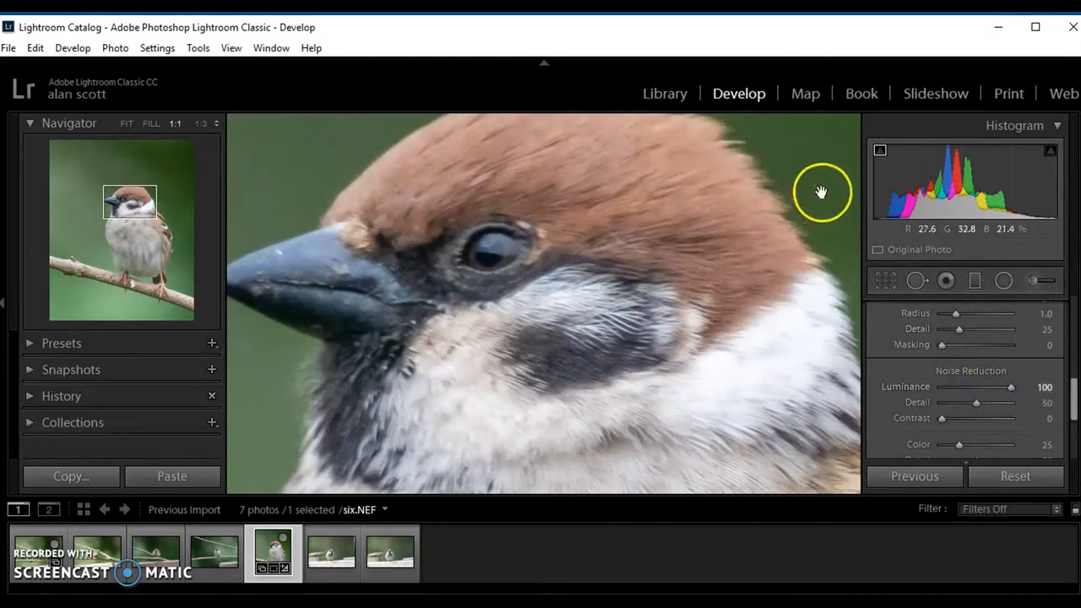
mouse_move(854, 222)
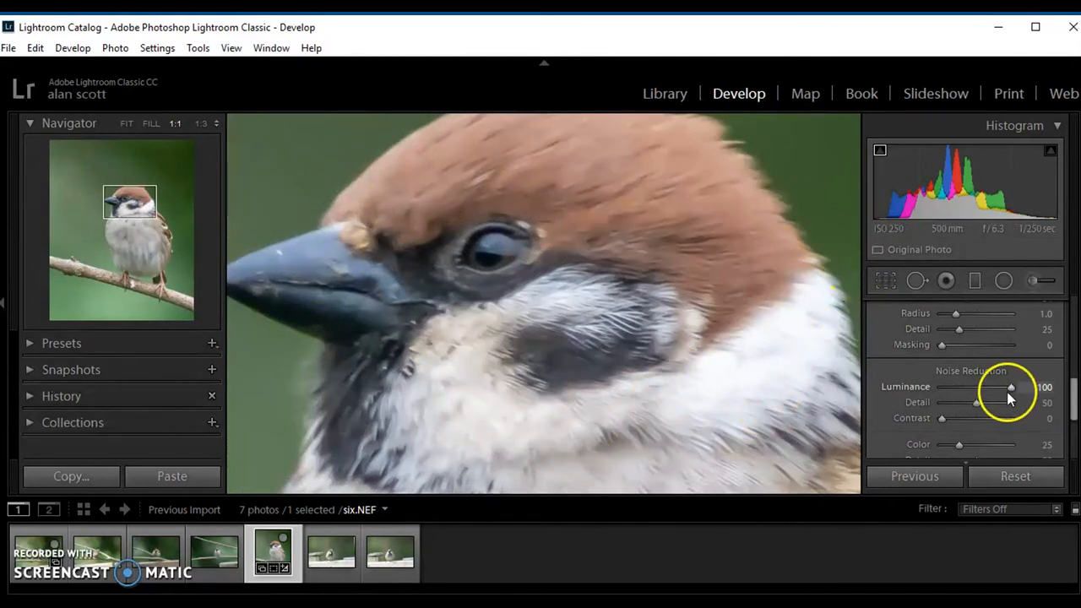
drag(1011, 387, 952, 387)
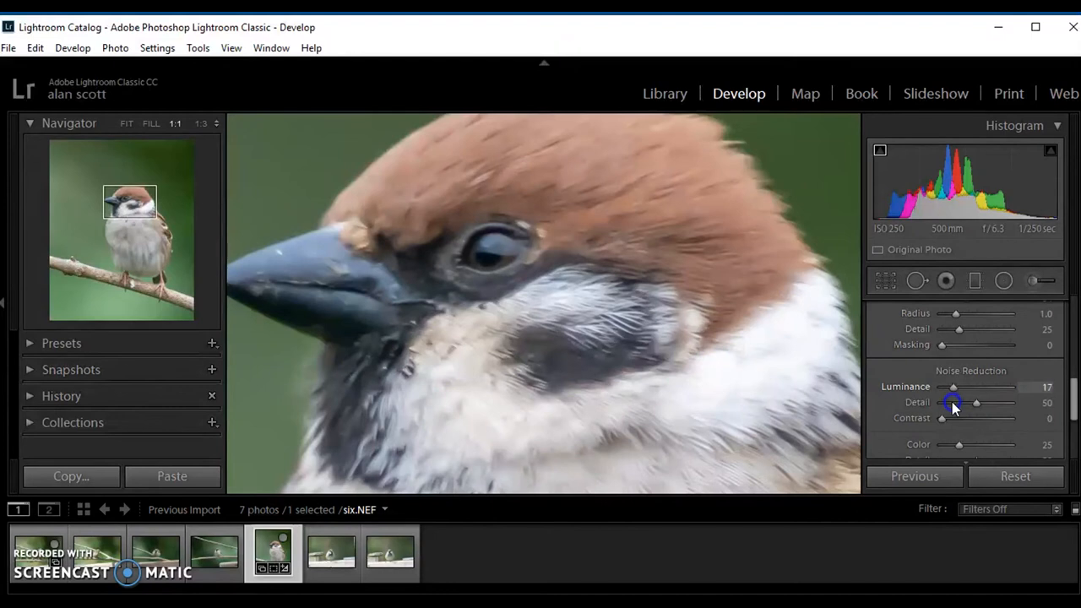
drag(952, 387, 957, 387)
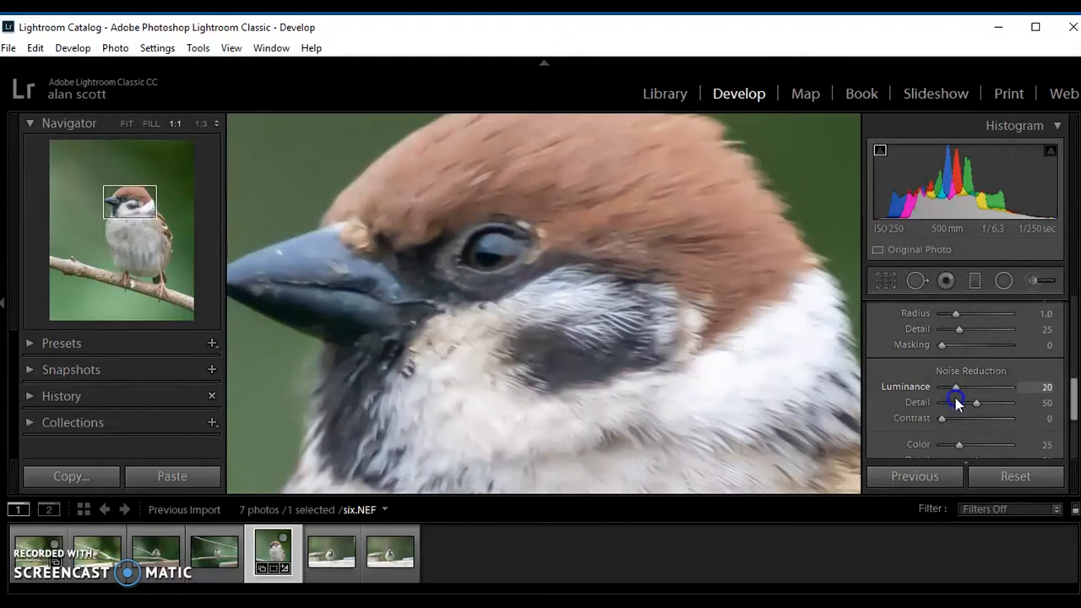
drag(955, 387, 957, 387)
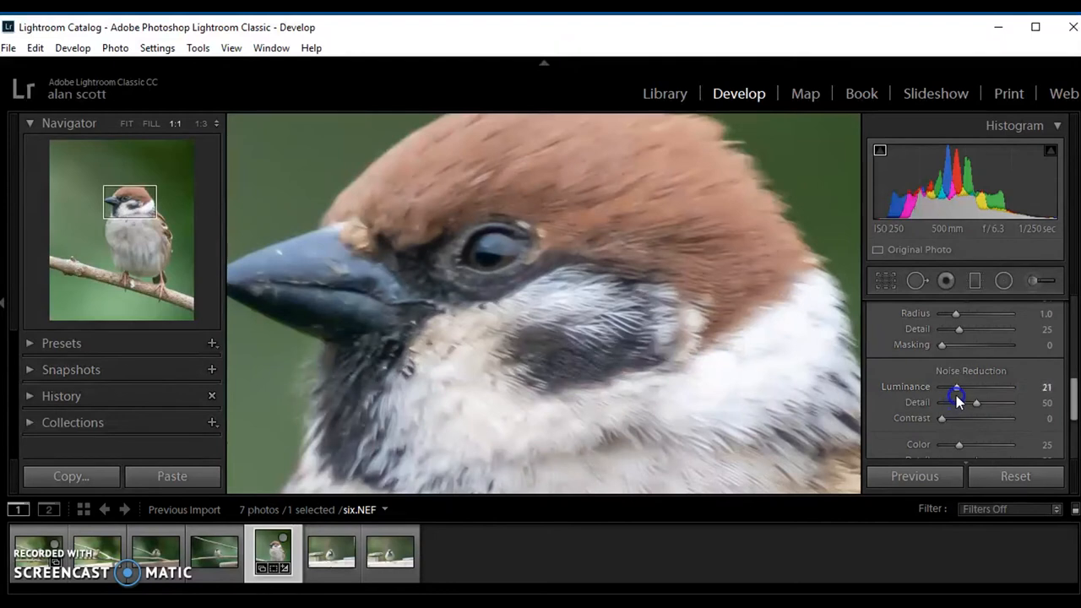
click(126, 124)
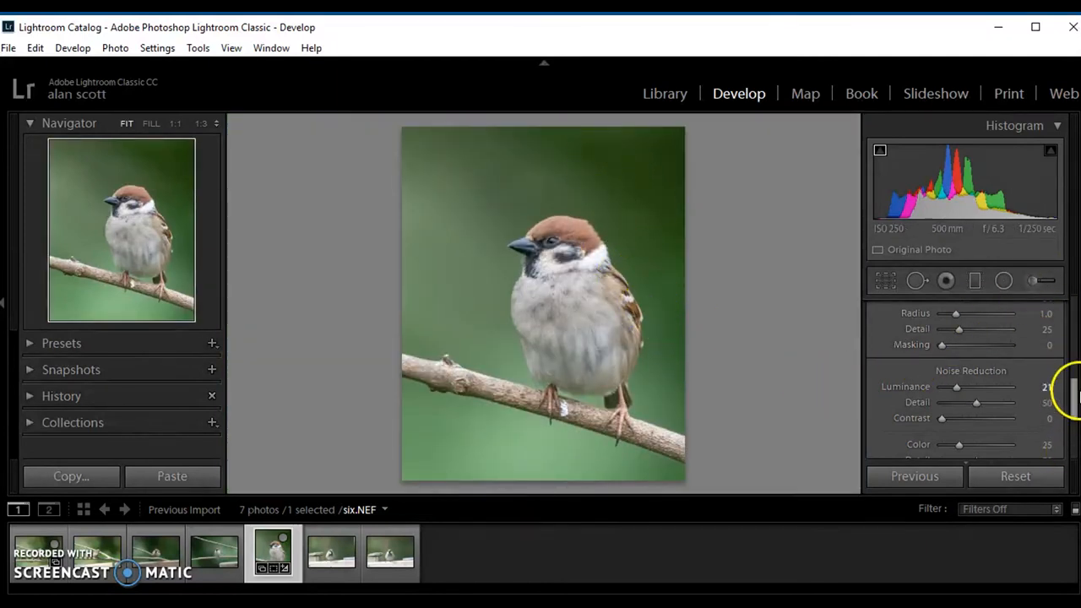
- Collapse Detail and enable Remove Chromatic Aberration and Enable Profile Corrections in Lens Corrections
scroll(down, 3)
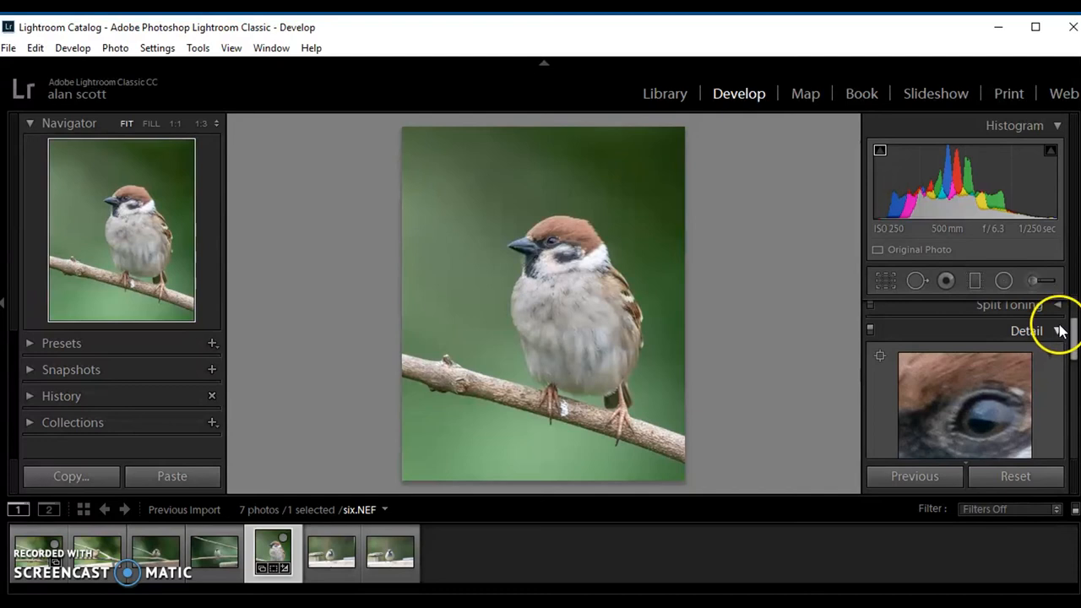
click(1026, 330)
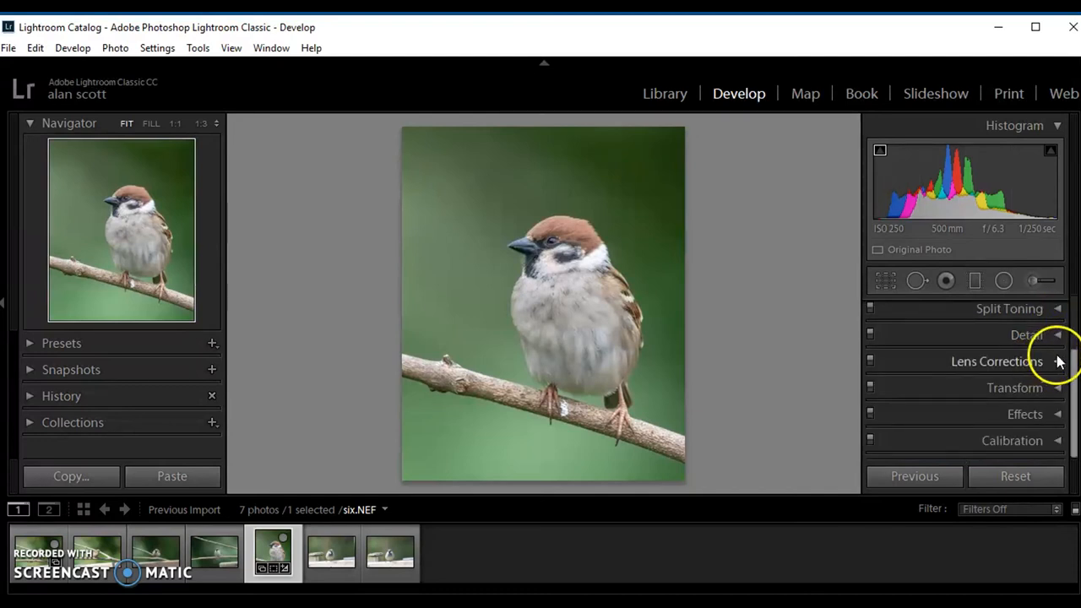
click(996, 362)
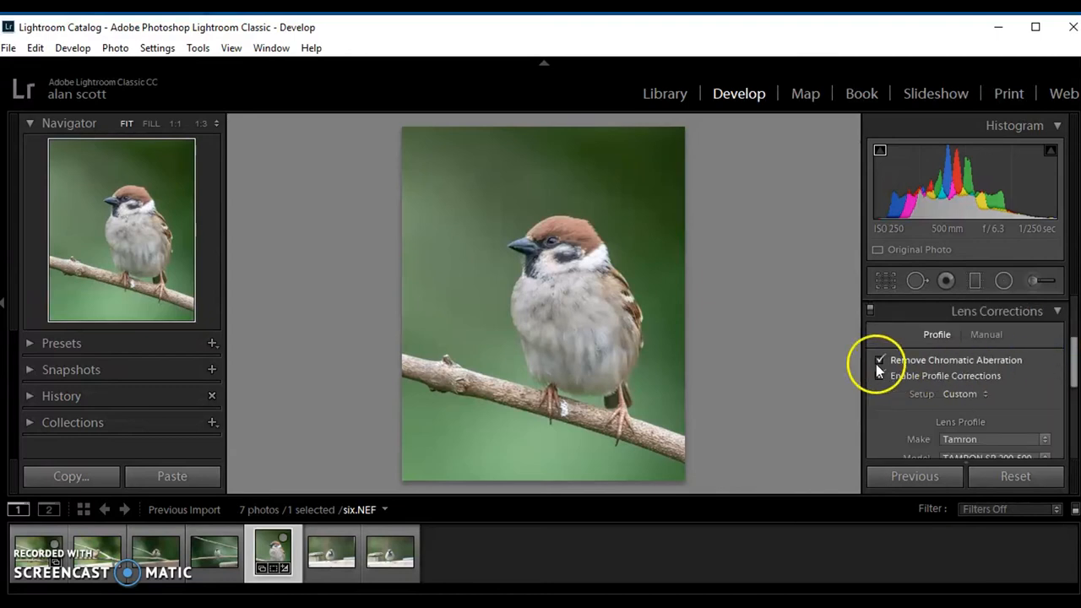
click(880, 359)
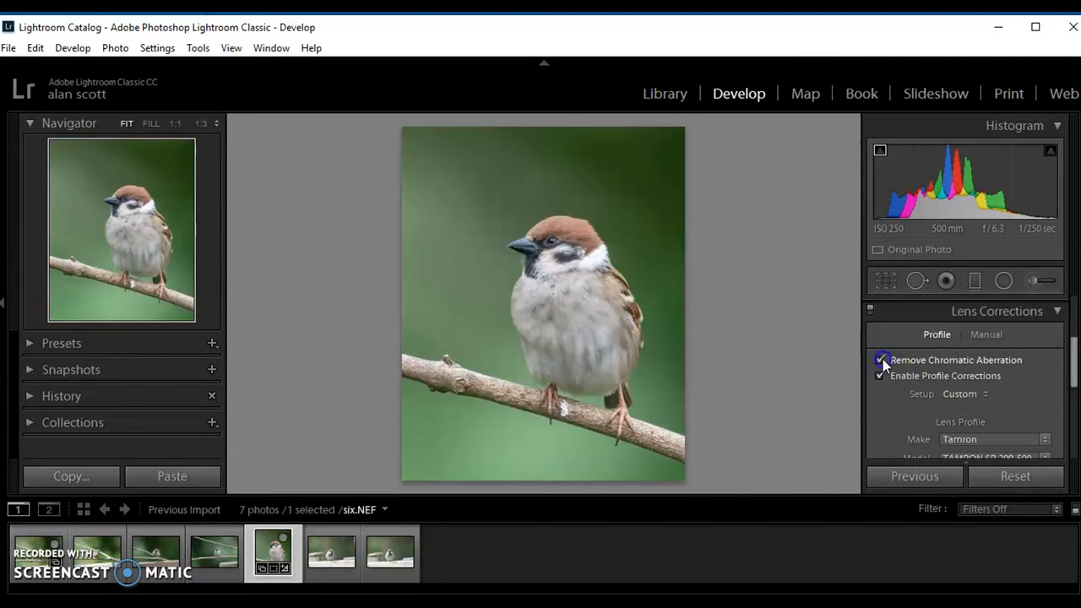
click(880, 360)
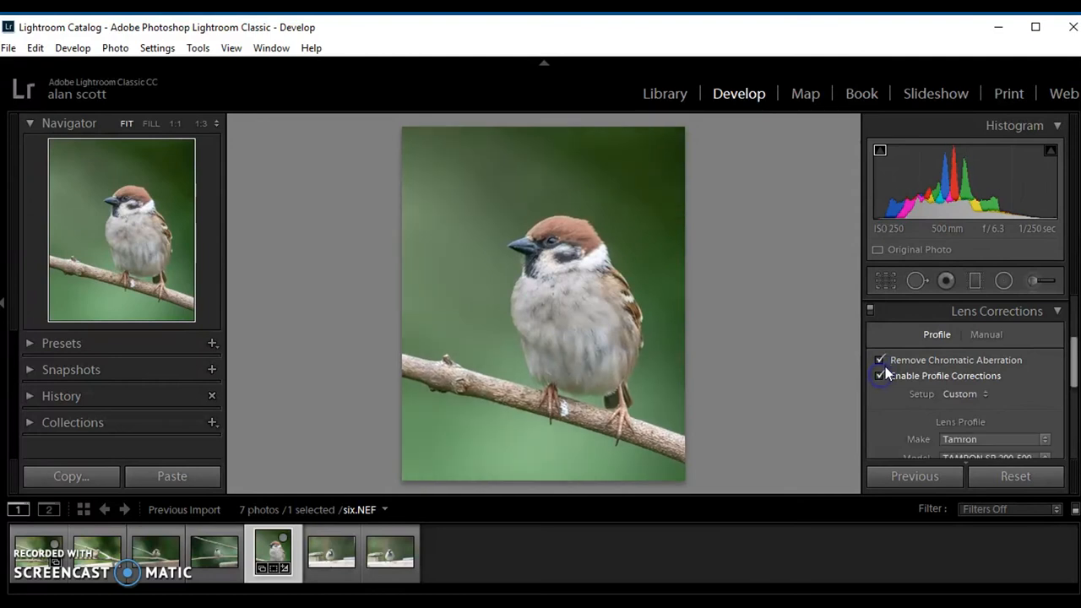
click(881, 375)
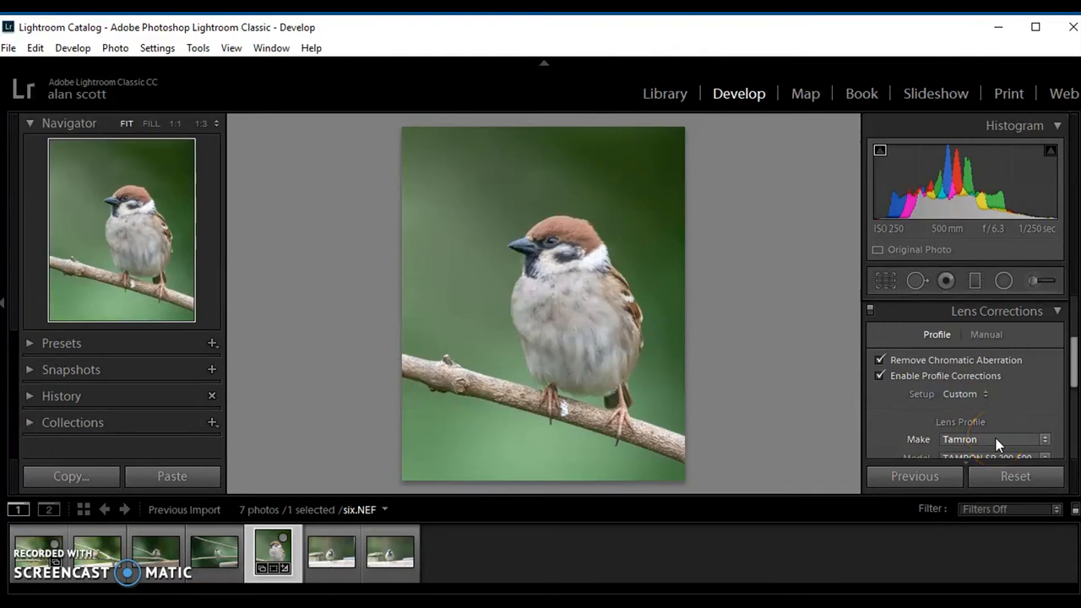
- Confirm Tamron as the lens Make, then collapse the Lens Corrections panel
click(996, 439)
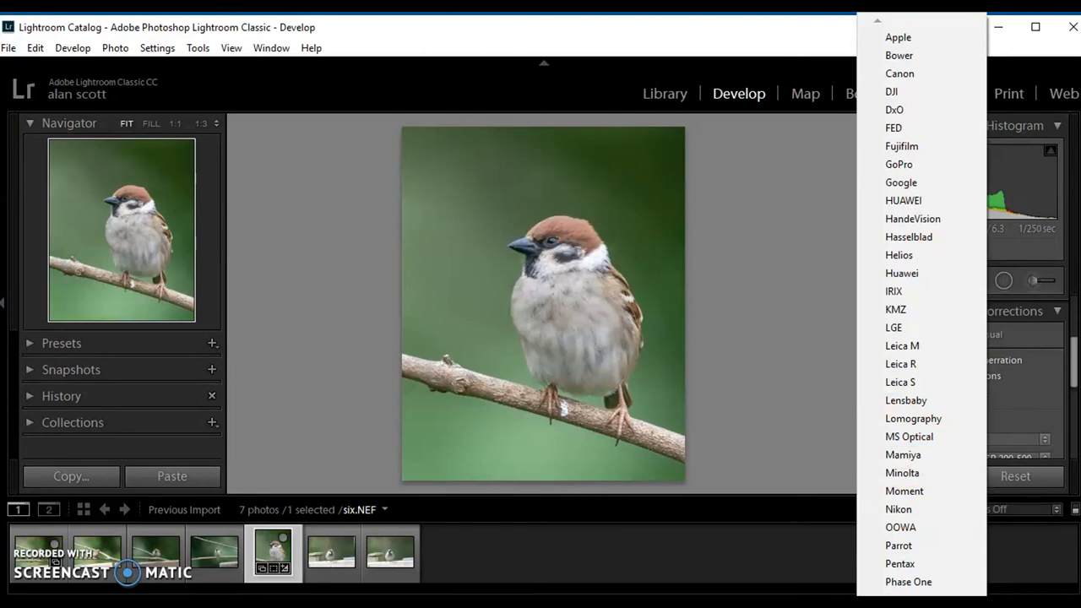
mouse_move(920, 527)
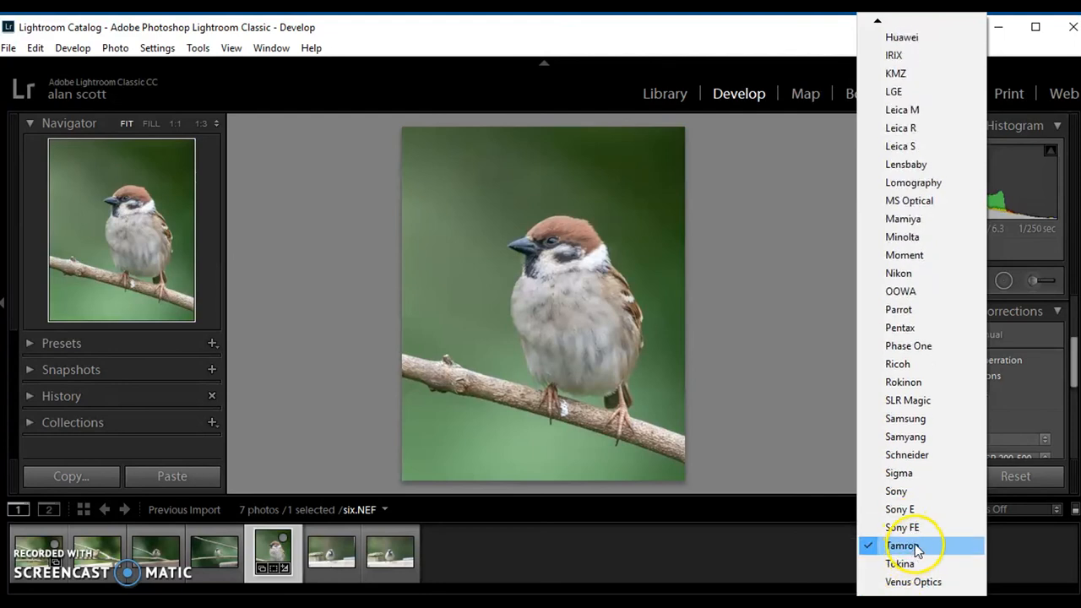
click(903, 546)
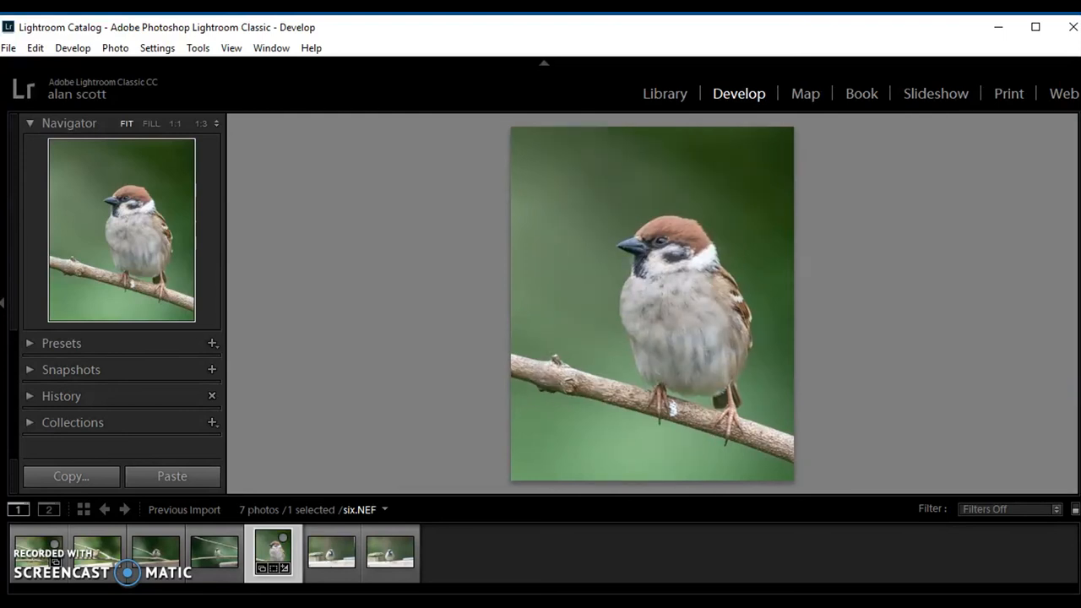
click(1072, 300)
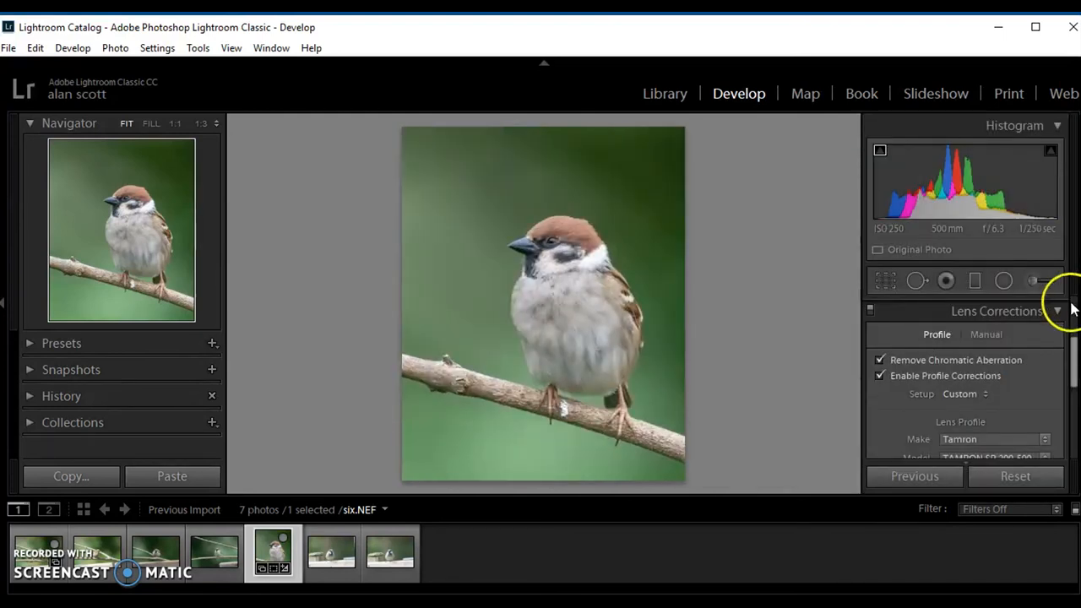
click(1057, 310)
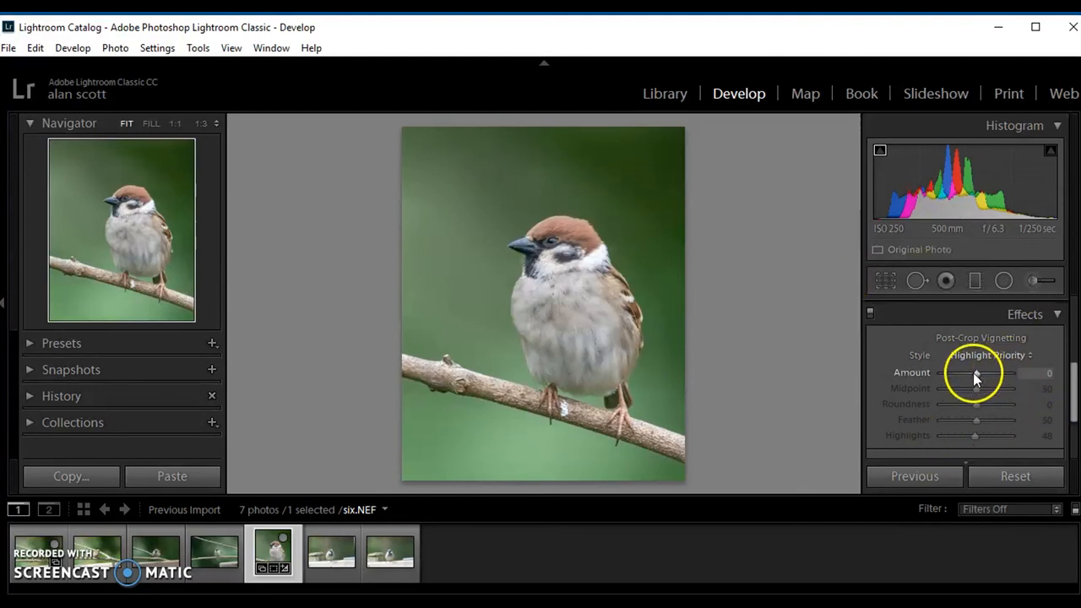
- Set post-crop vignette Amount to -10 and drag the histogram's blacks region left to -24
drag(997, 372, 974, 372)
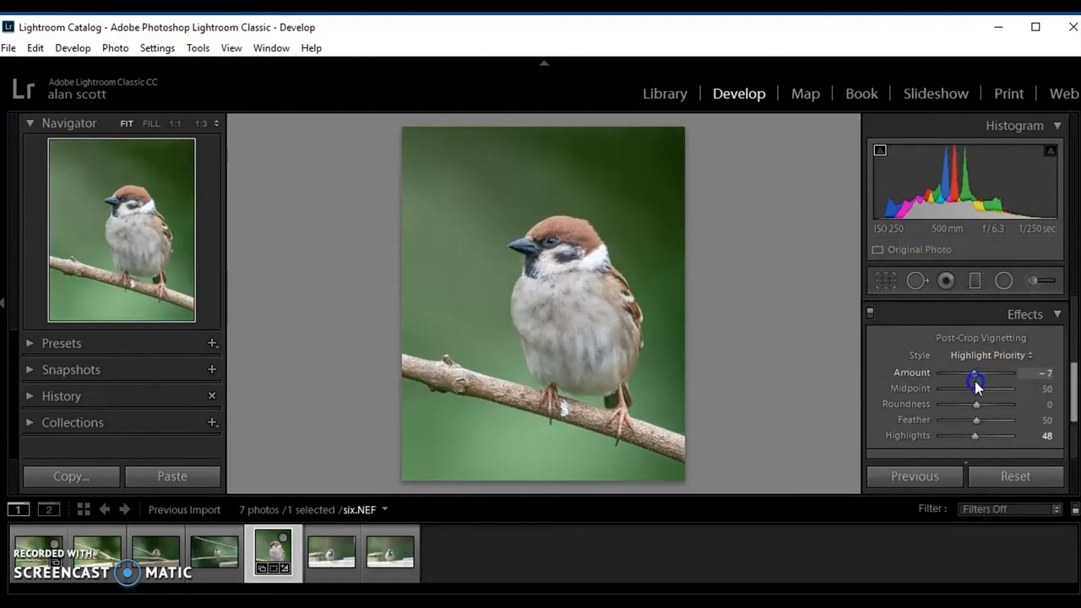
drag(975, 373, 970, 374)
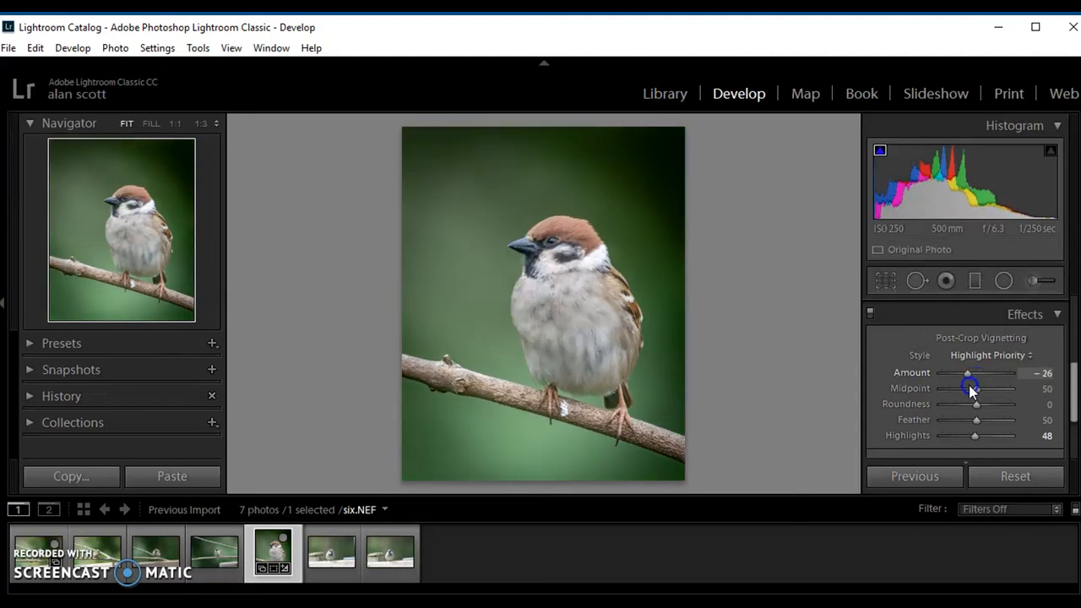
drag(969, 372, 980, 372)
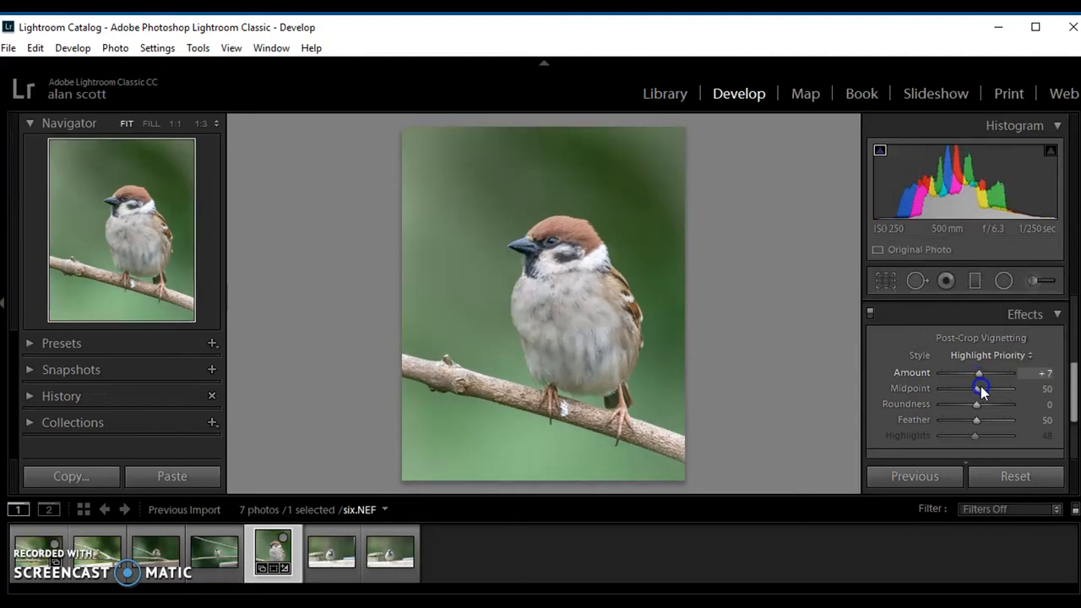
drag(979, 373, 973, 373)
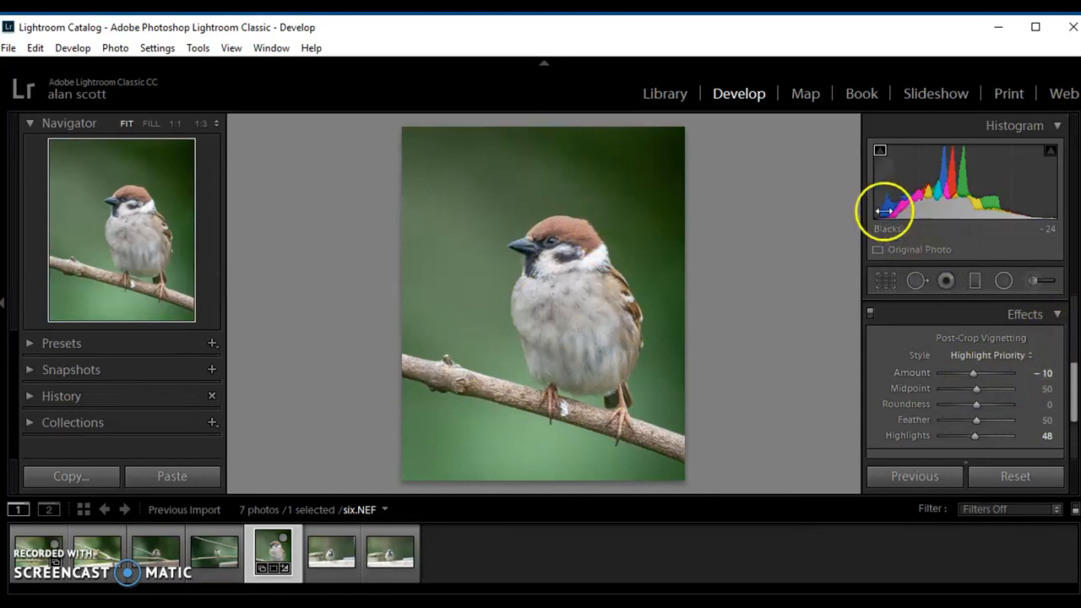
drag(887, 209, 904, 209)
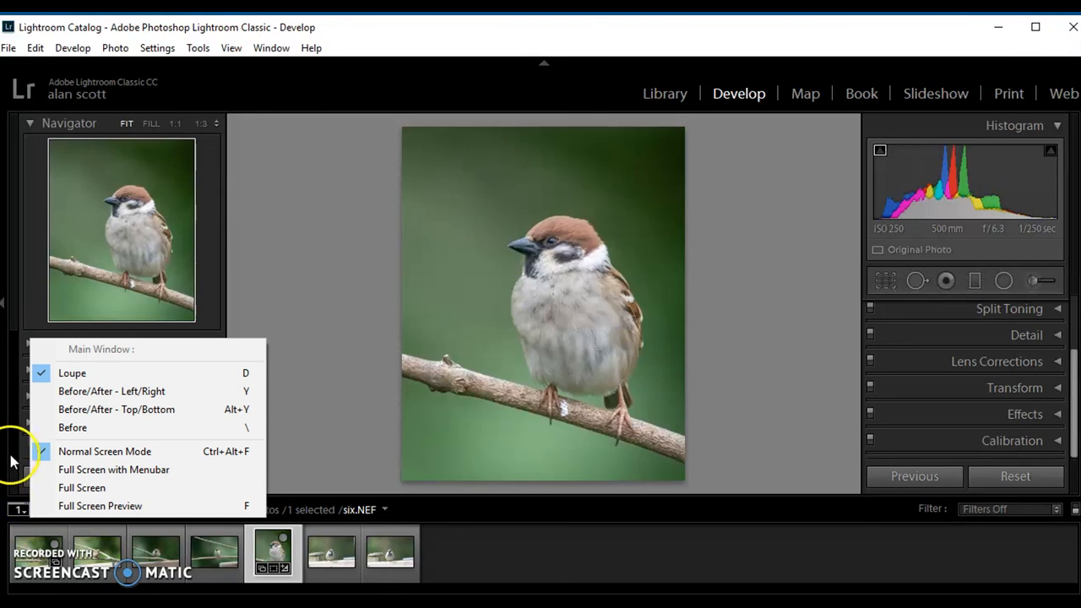
- Show Before/After Left/Right, zoom in on feather detail, then zoom back out
click(111, 391)
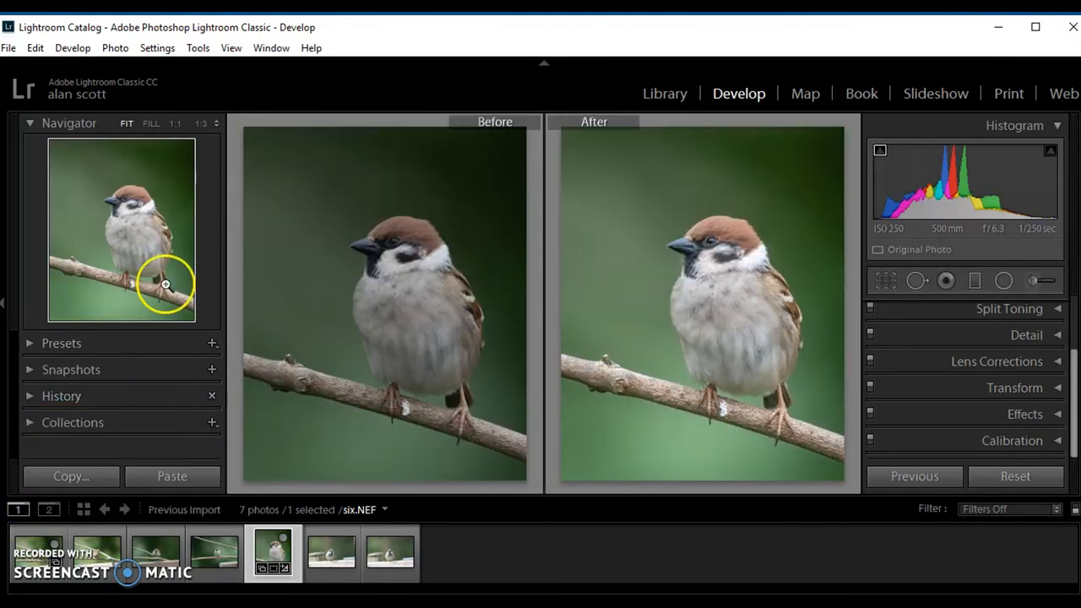
mouse_move(252, 295)
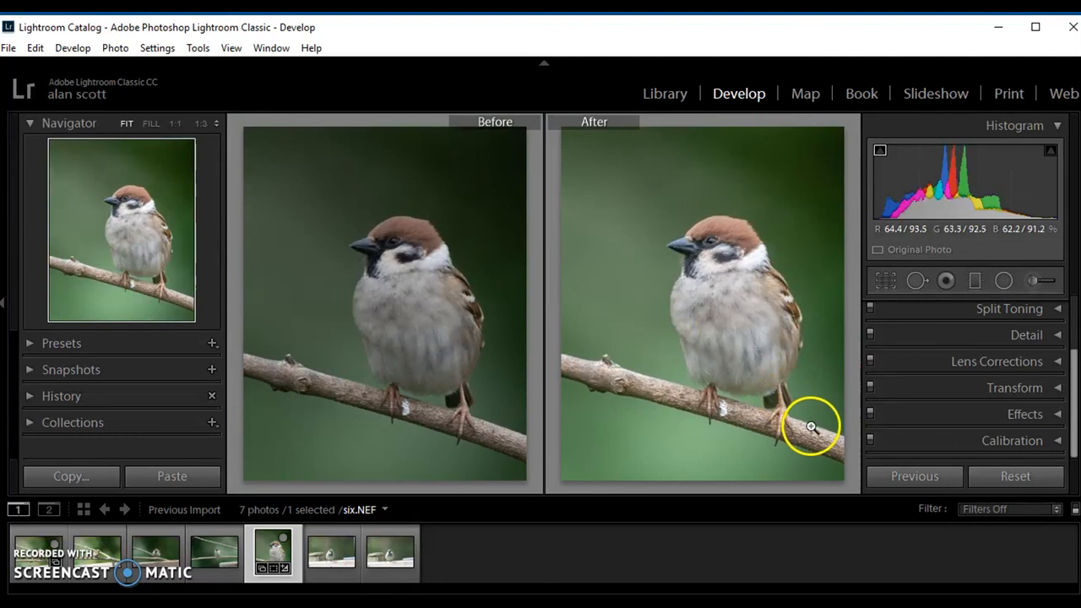
click(810, 427)
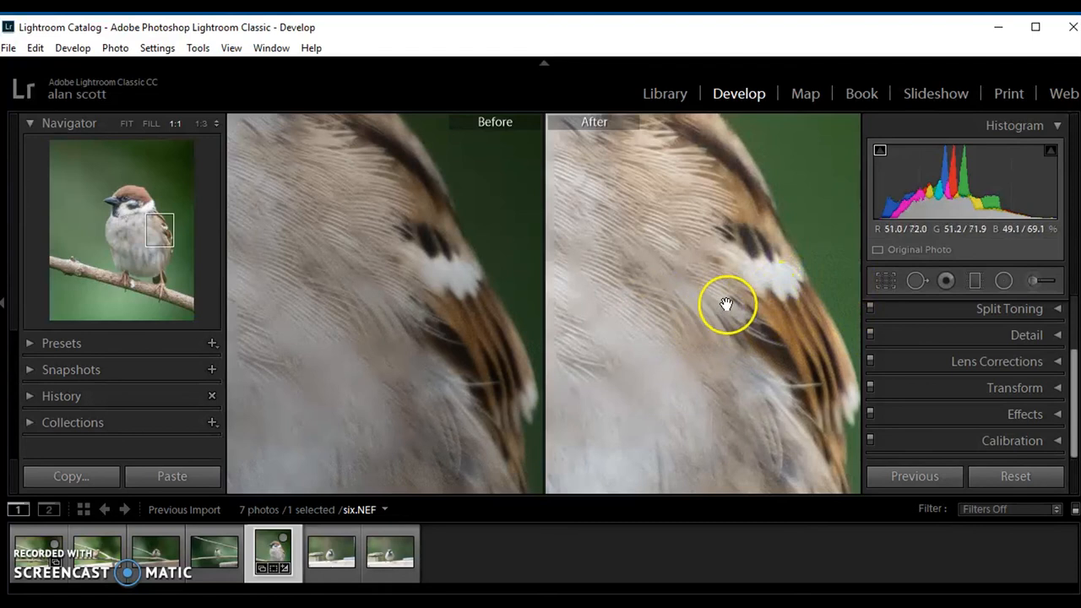
click(126, 123)
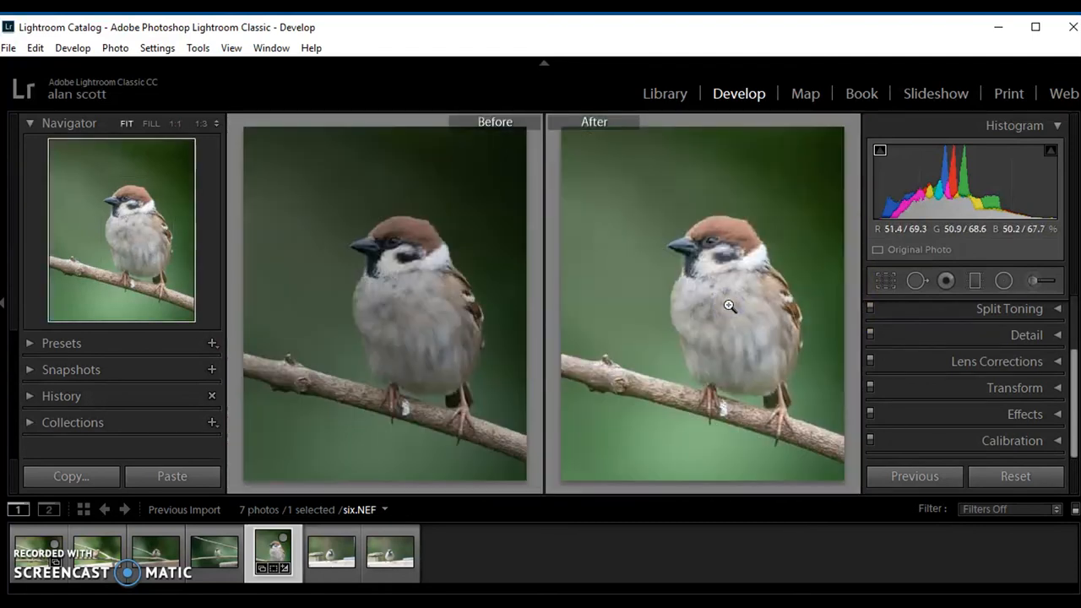